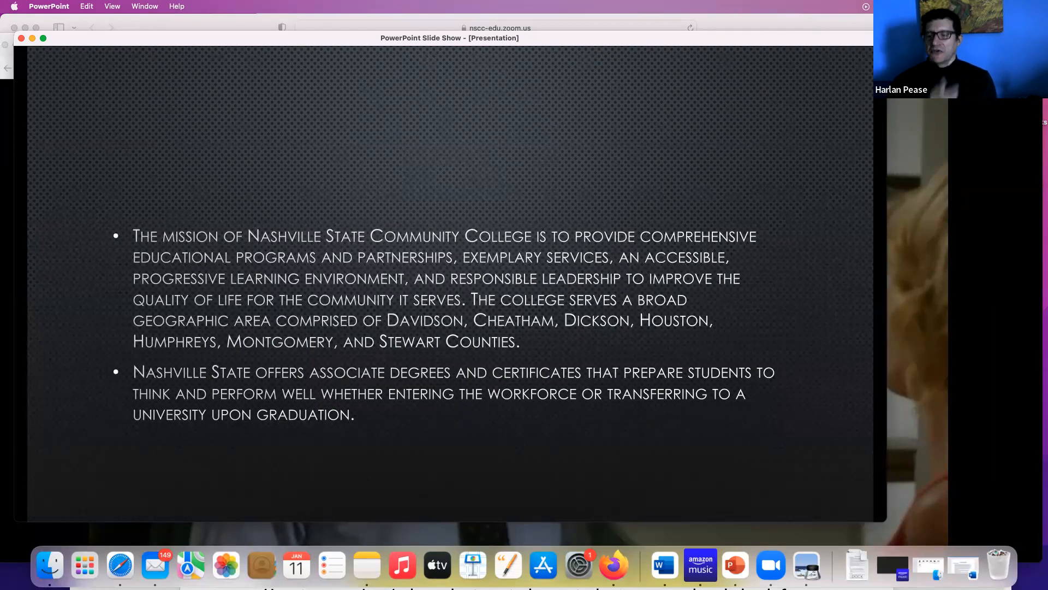
Reveal the full mission statement, then the sticky idea definition with its three examples.
key("right")
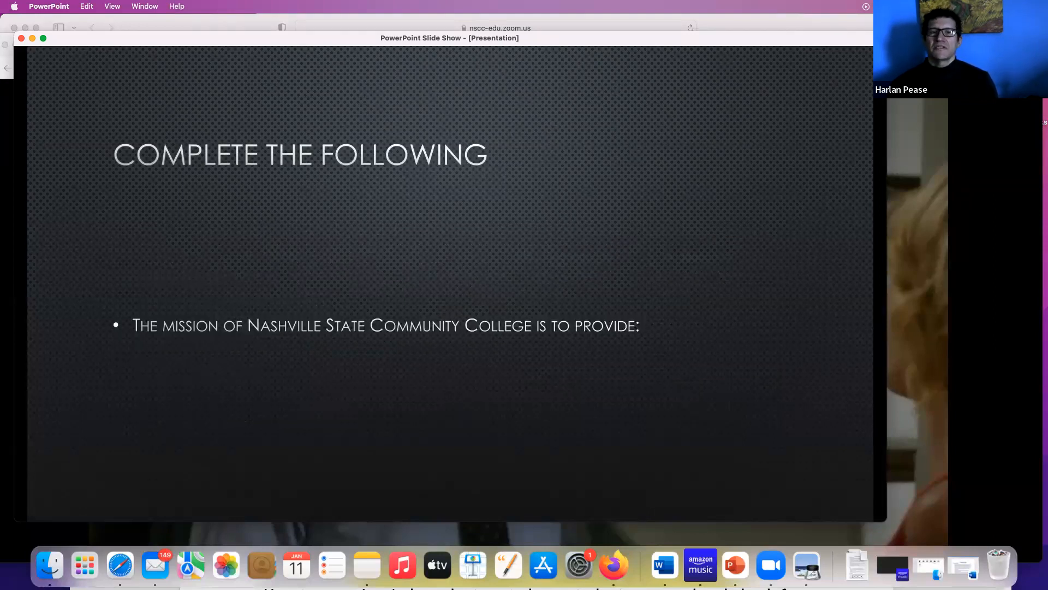
key("right")
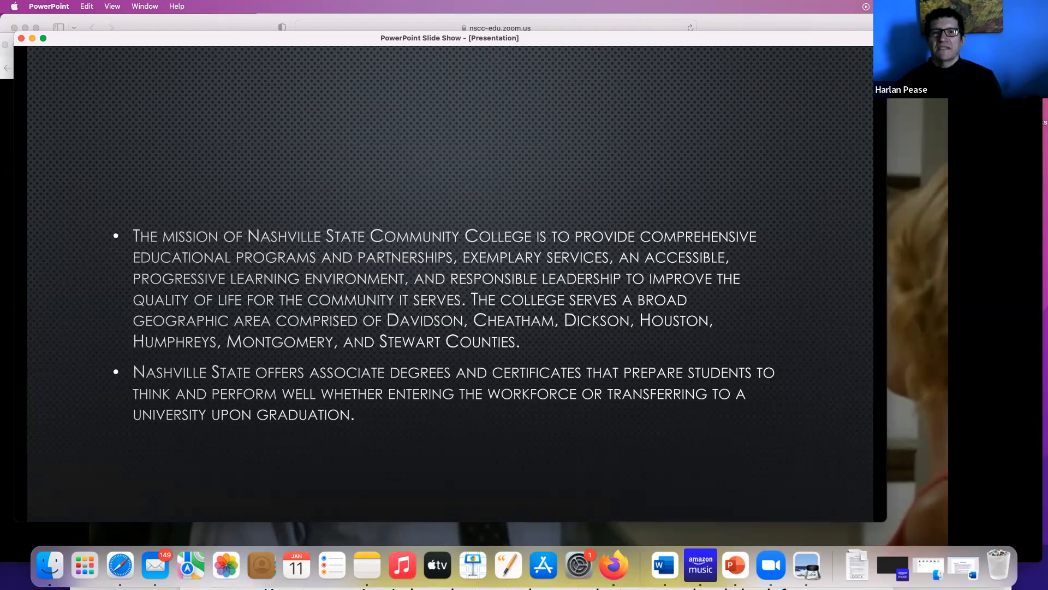
key("right")
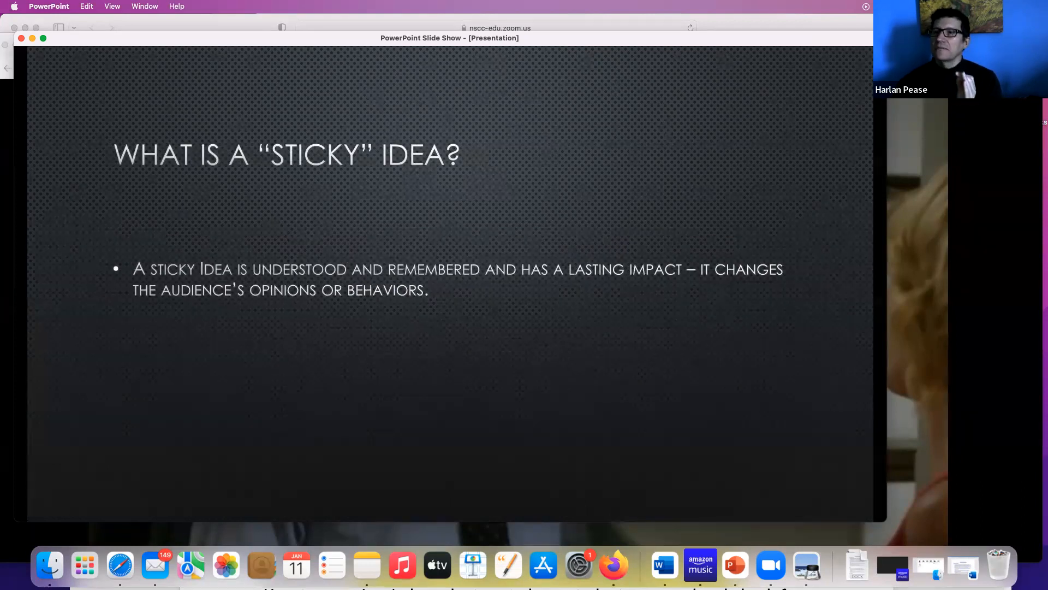
key("right")
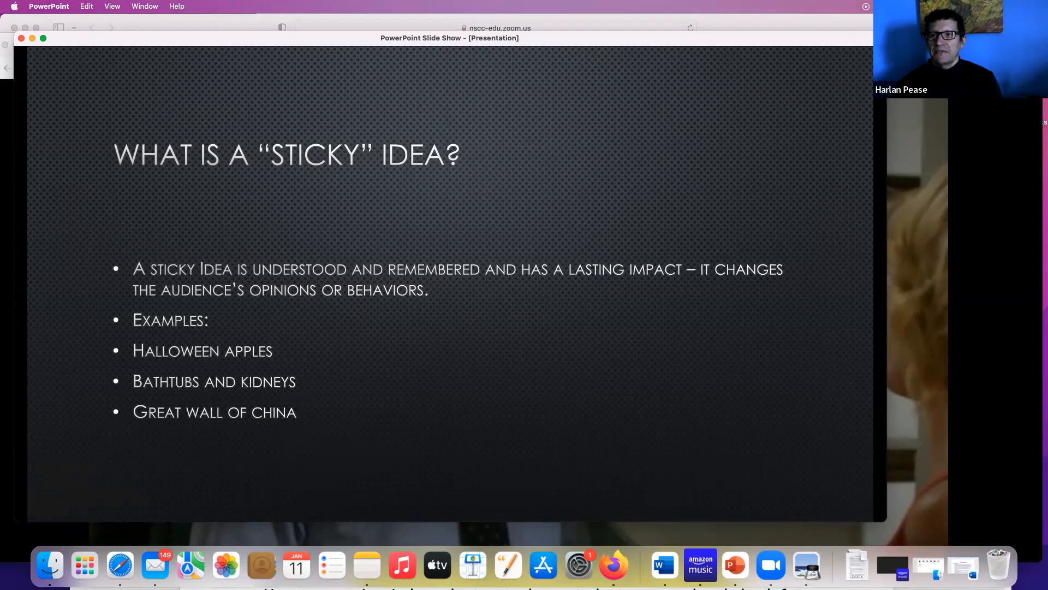
Reveal all six principles, from Simplicity and Unexpectedness through Emotion and Stories.
key("right")
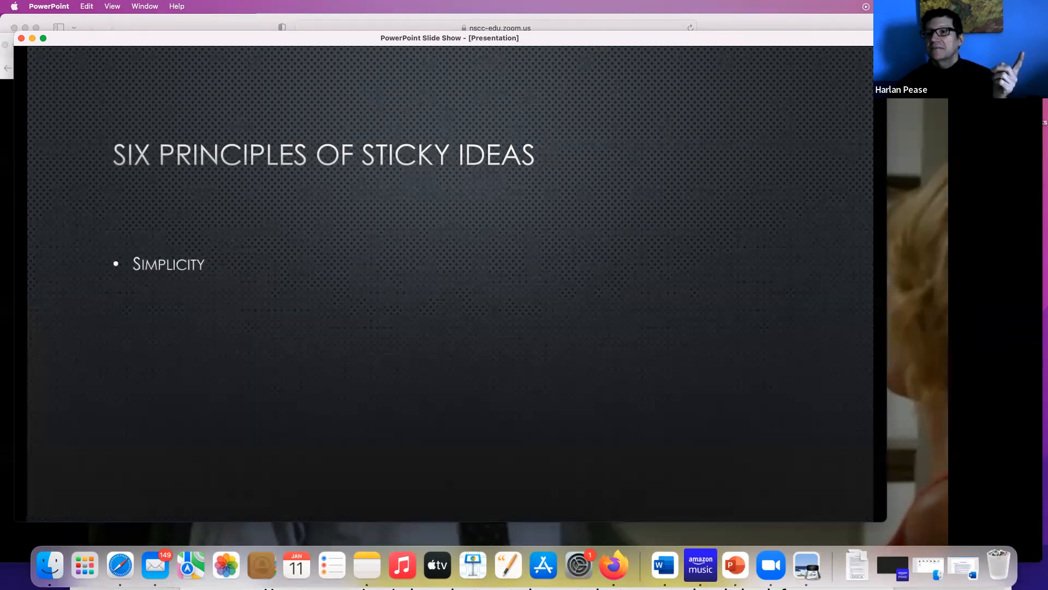
key("right")
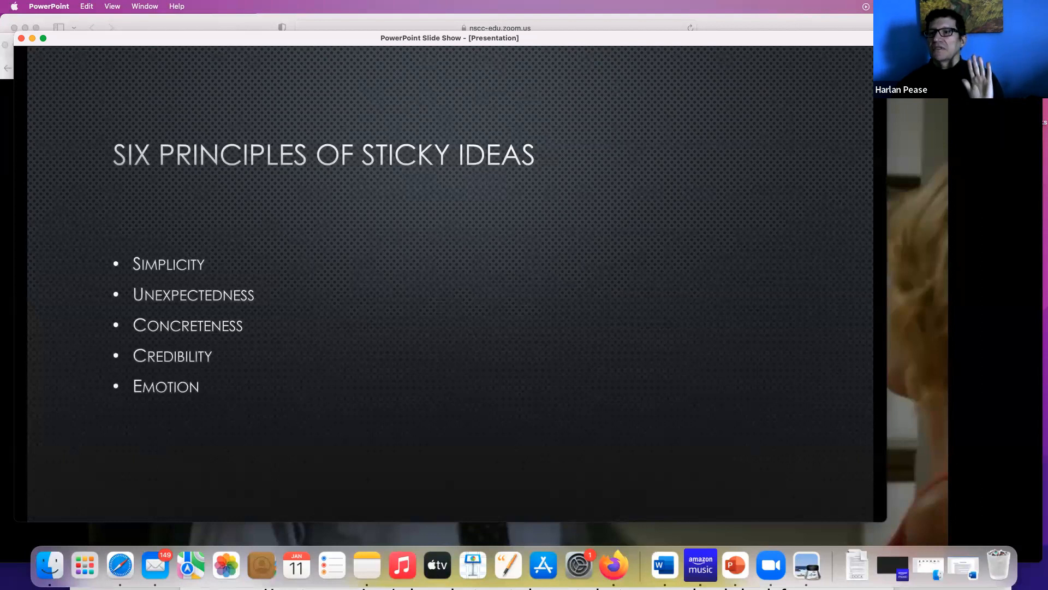
key("right")
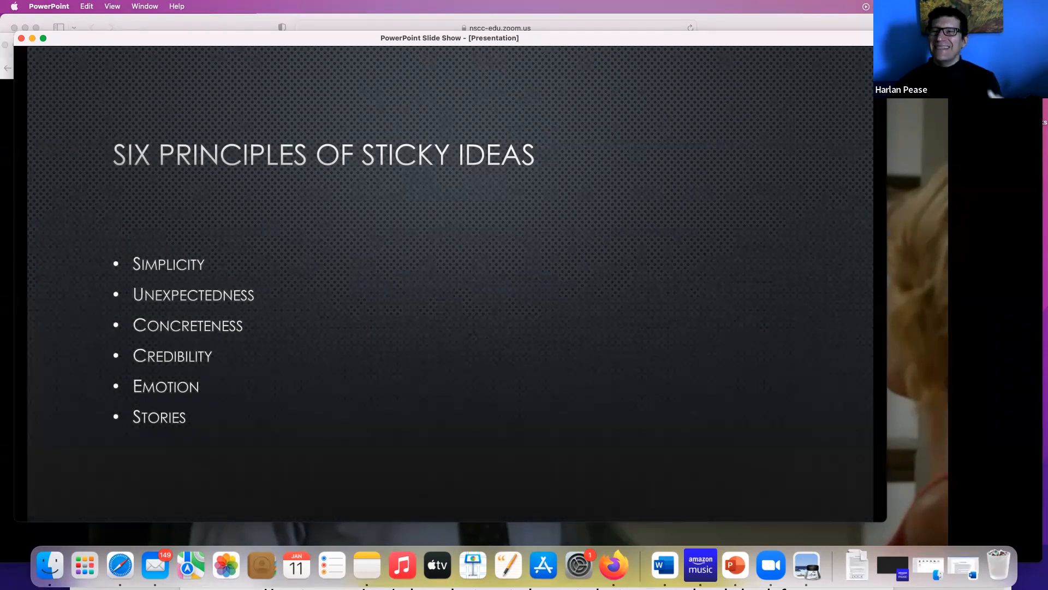
Advance to the 'Do I need all of the elements?' slide.
key("right")
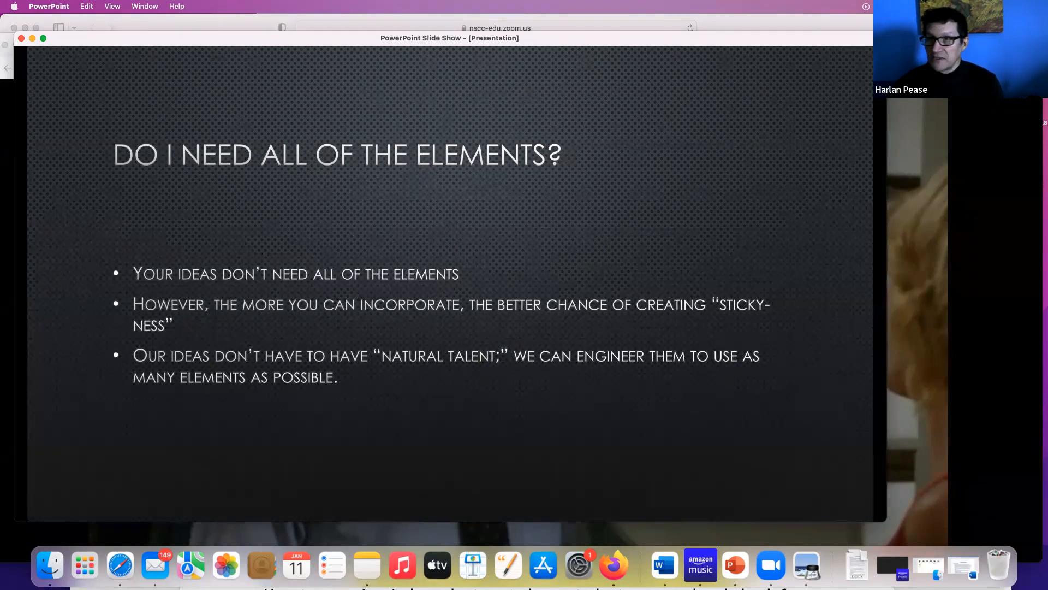
Advance past Simplicity means to the 'My dad learned to fly in this plane' cockpit photo.
key("right")
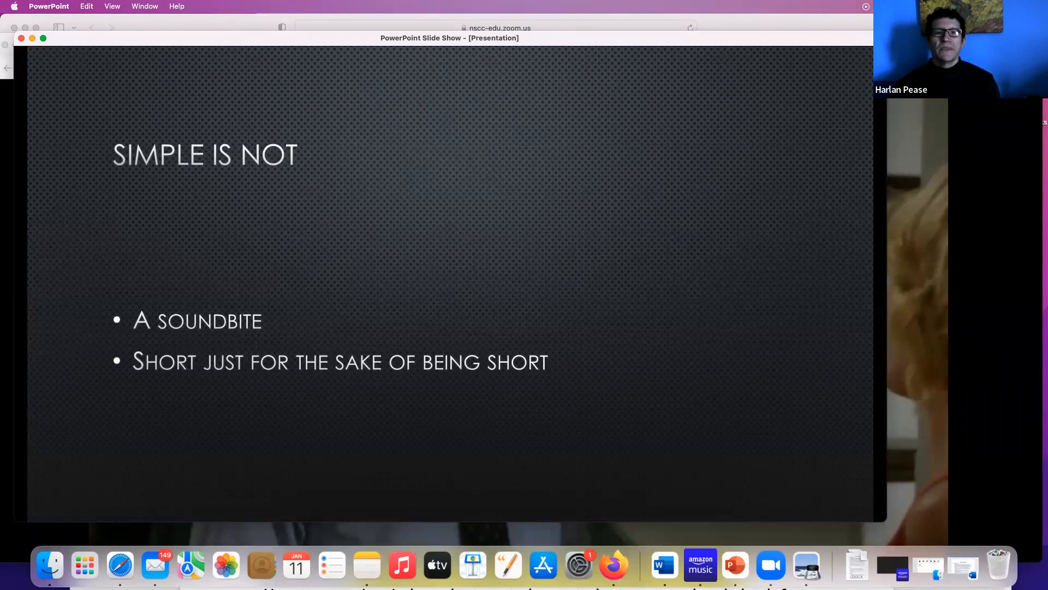
key("right")
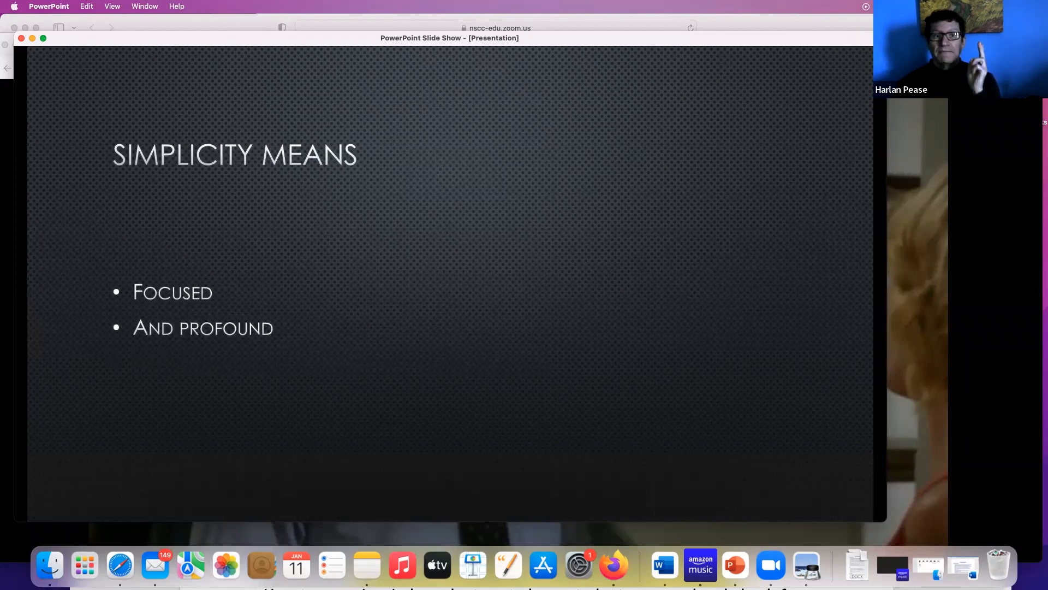
key("right")
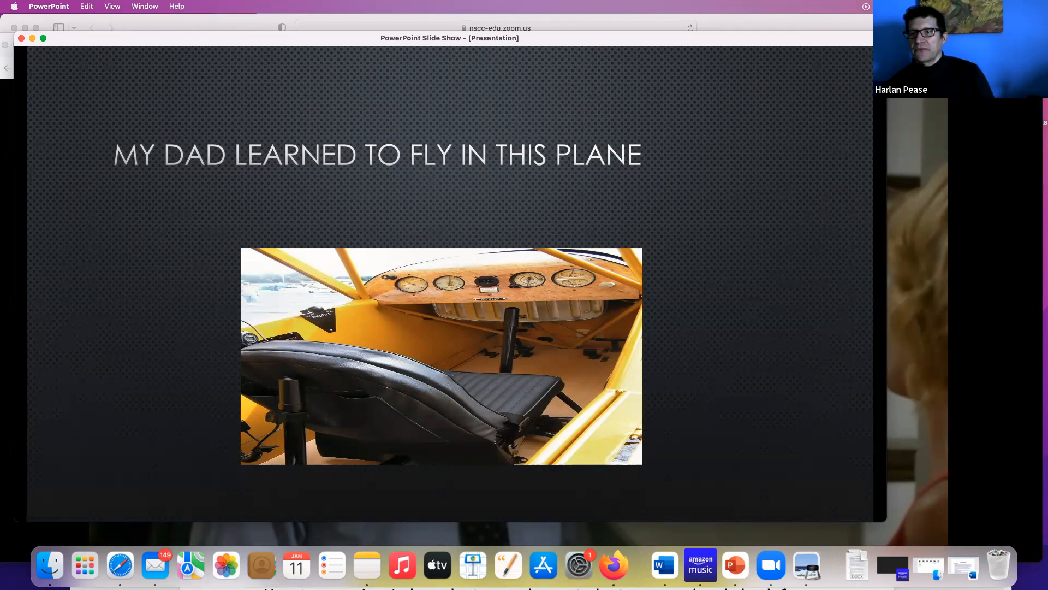
mouse_move(394, 318)
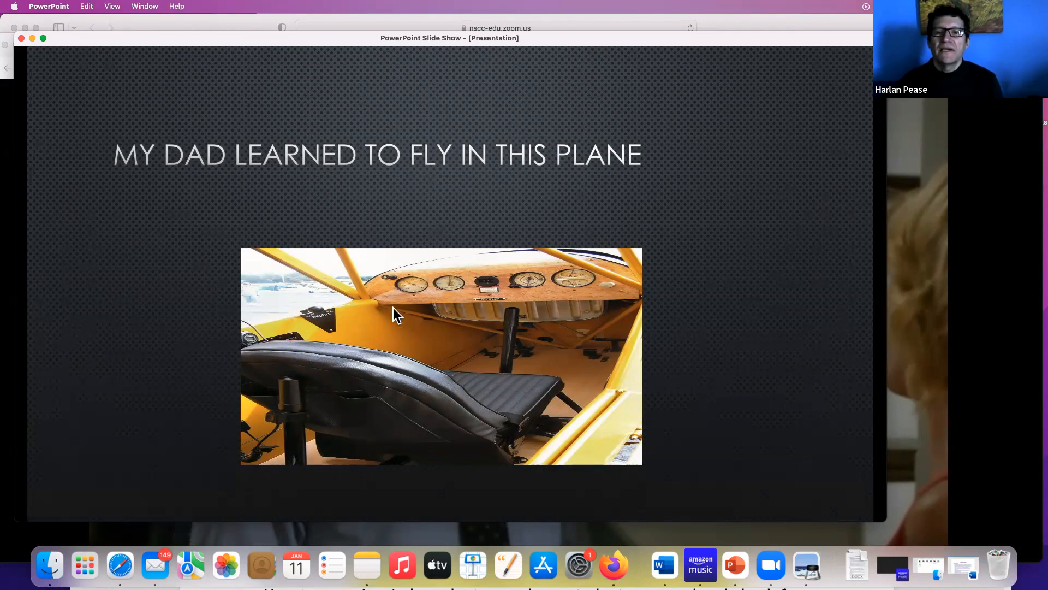
mouse_move(560, 288)
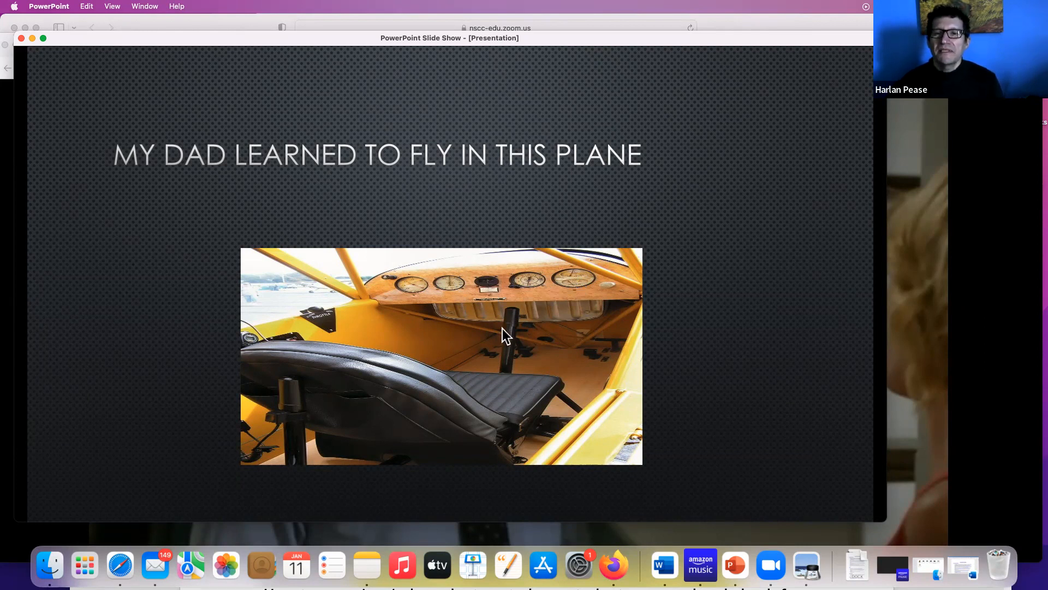
mouse_move(596, 351)
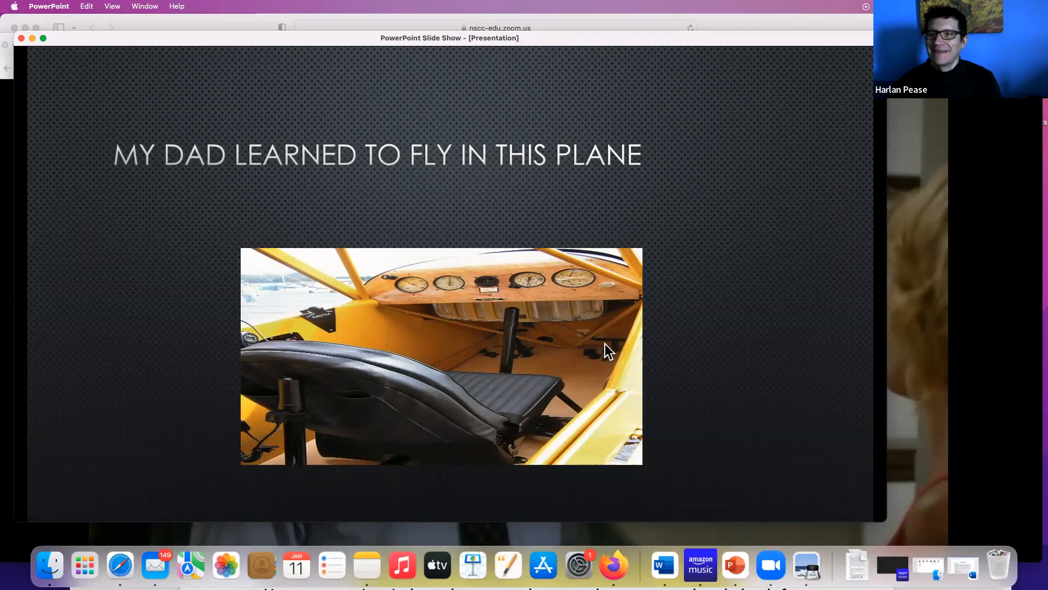
mouse_move(678, 345)
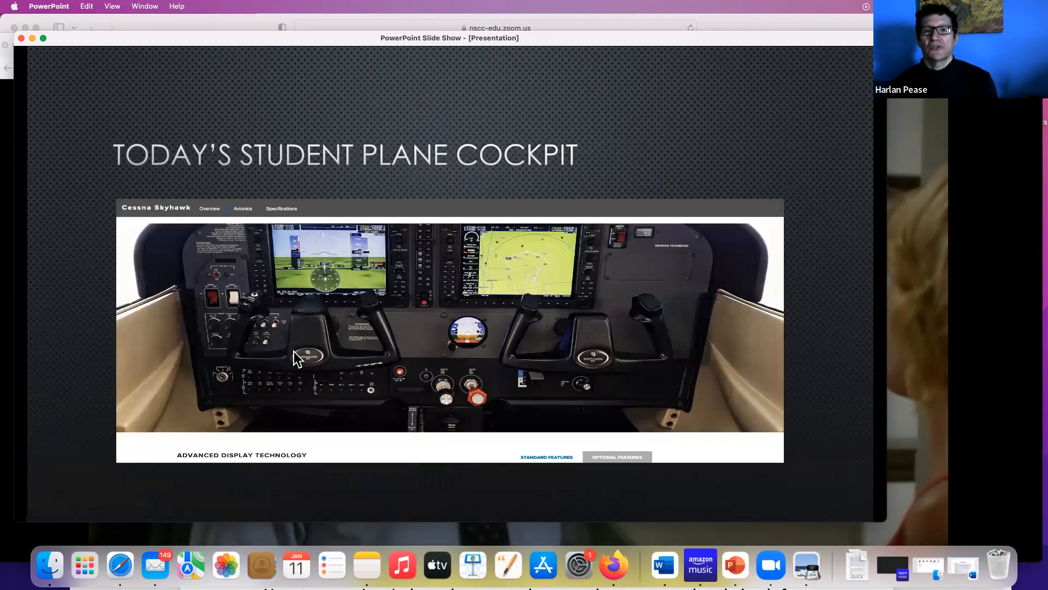
mouse_move(304, 334)
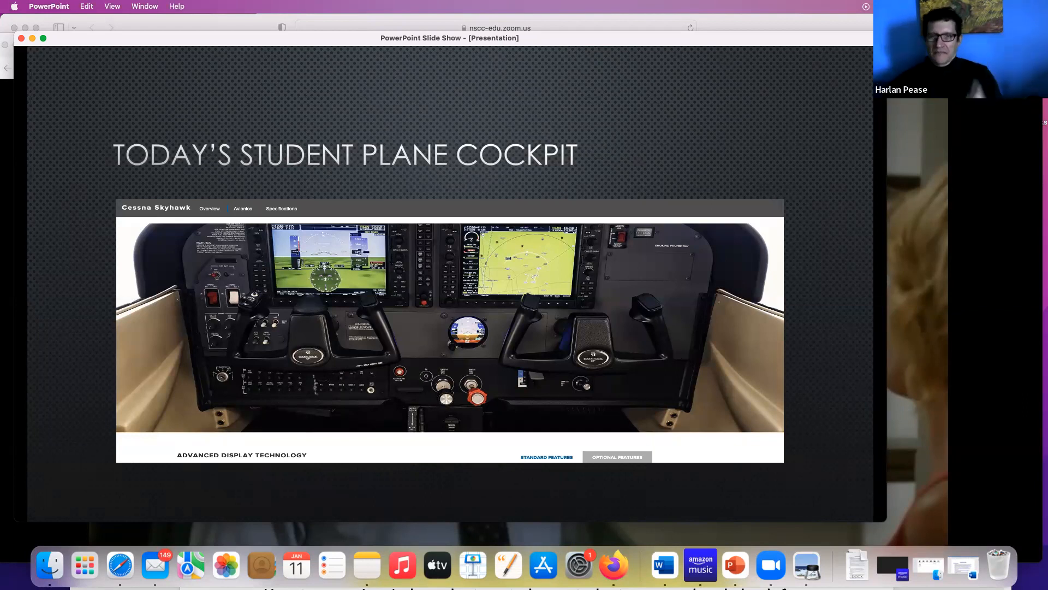
key("right")
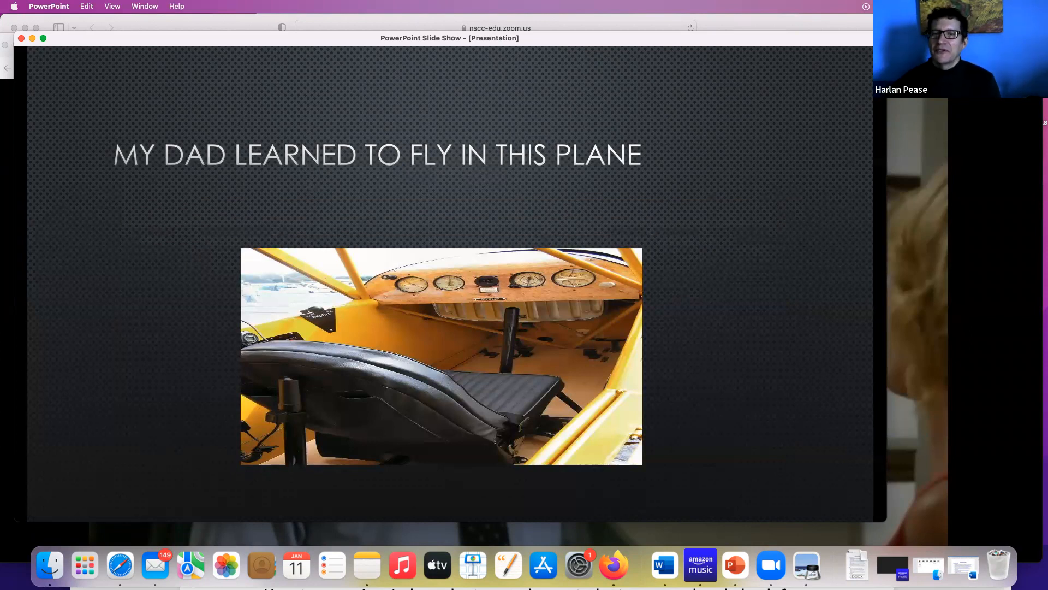
mouse_move(531, 338)
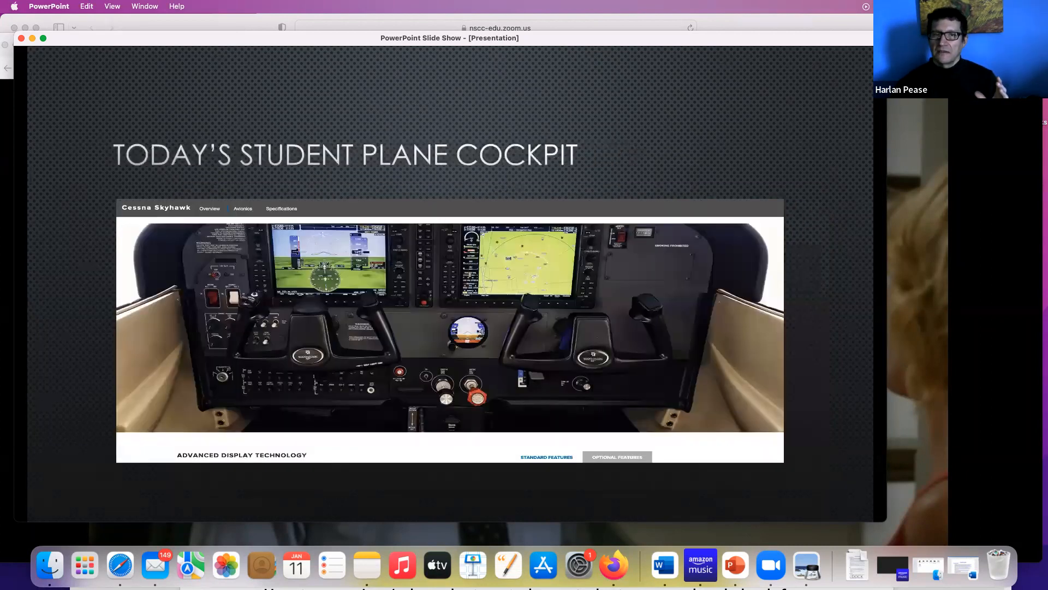
Bring the slide show to the 'Today's student plane cockpit' Cessna Skyhawk slide.
key("right")
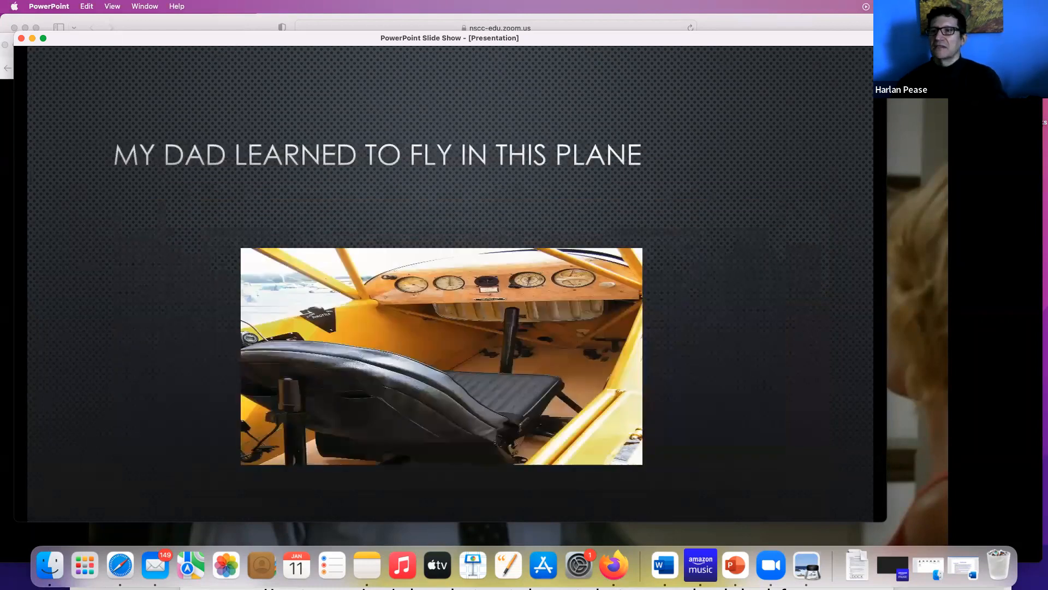
key("right")
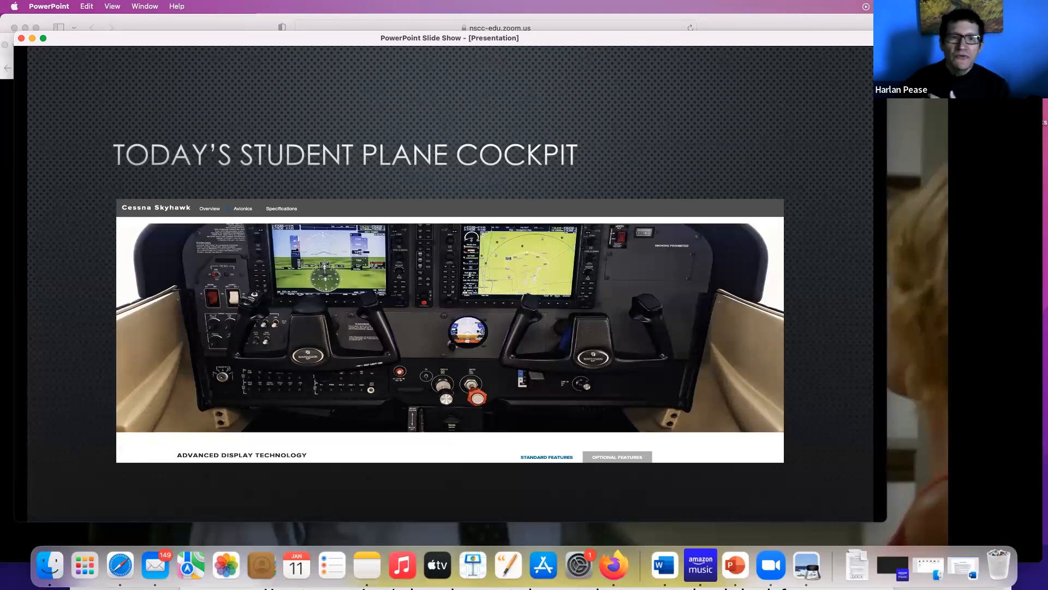
Advance to the 'My 1984 Buick LeSabre instrument panel' dashboard photo slide.
key("right")
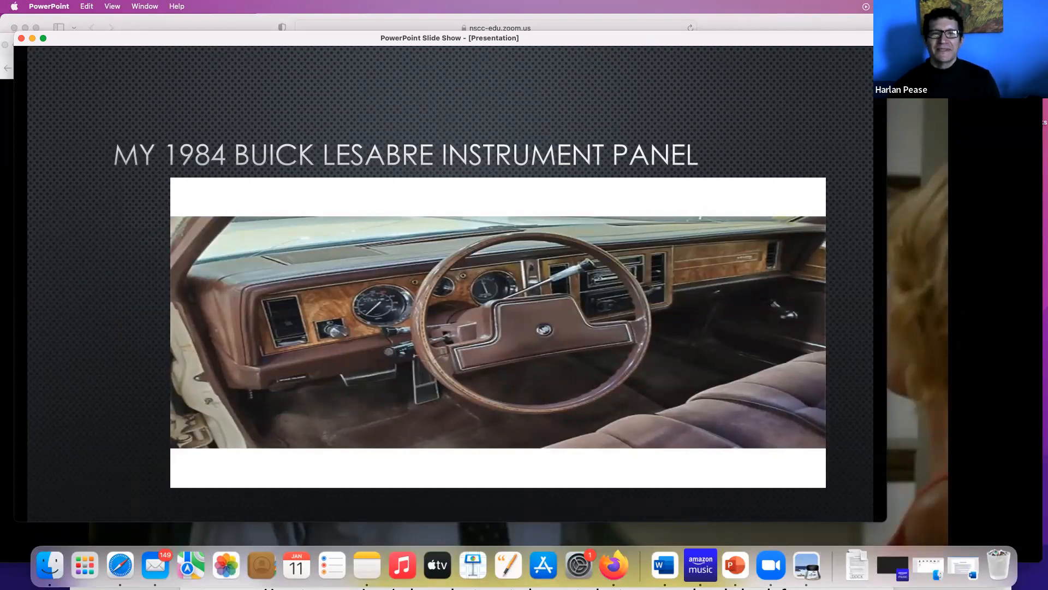
Advance through the Unexpected slide to the Surprise slide on warning lights and sirens.
key("right")
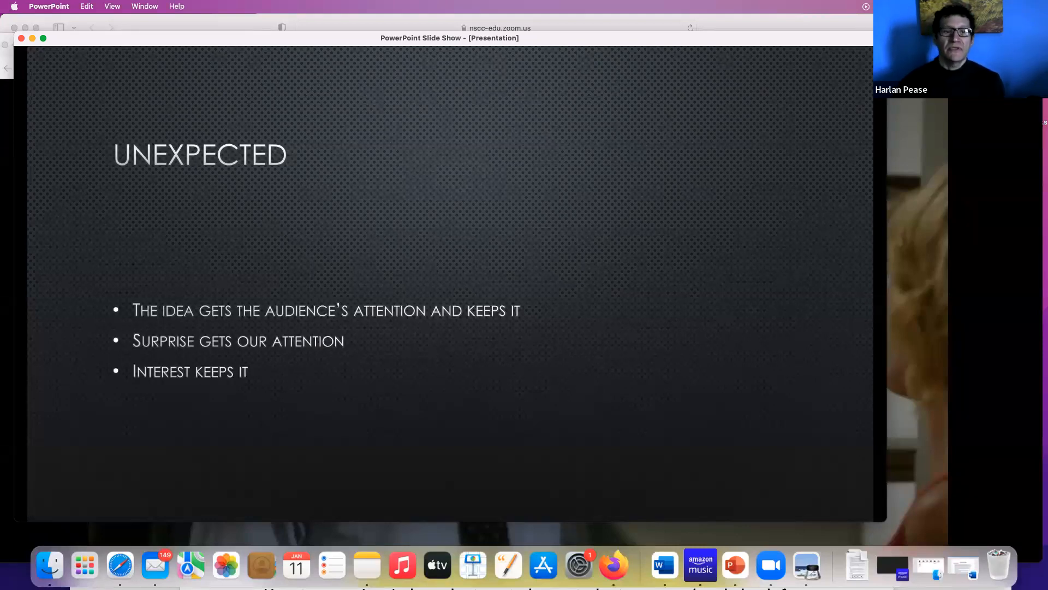
key("right")
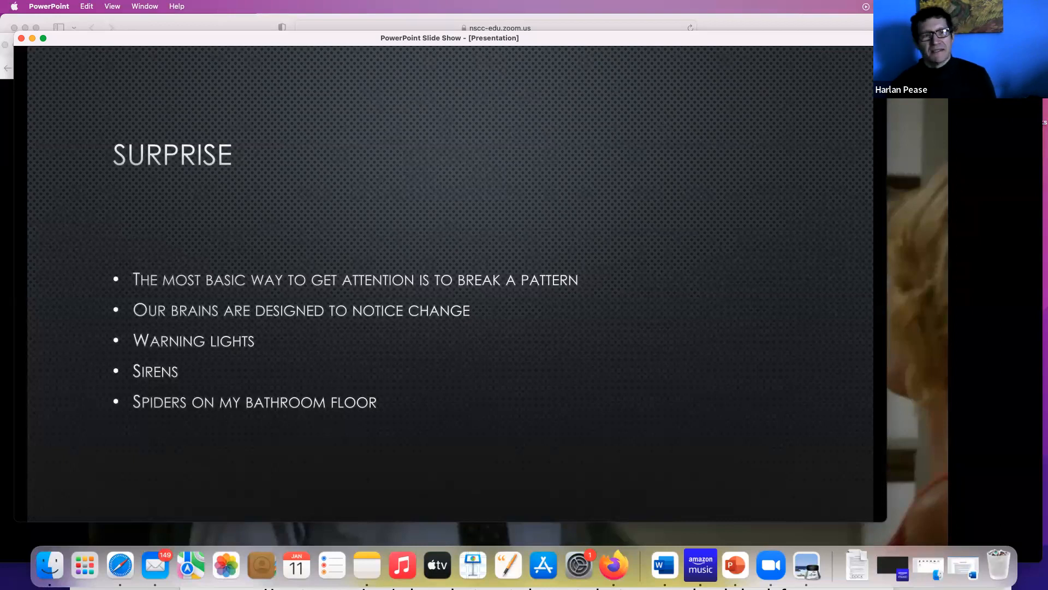
Show the Interest slide, then move on to the Not Concrete jargon slide.
key("right")
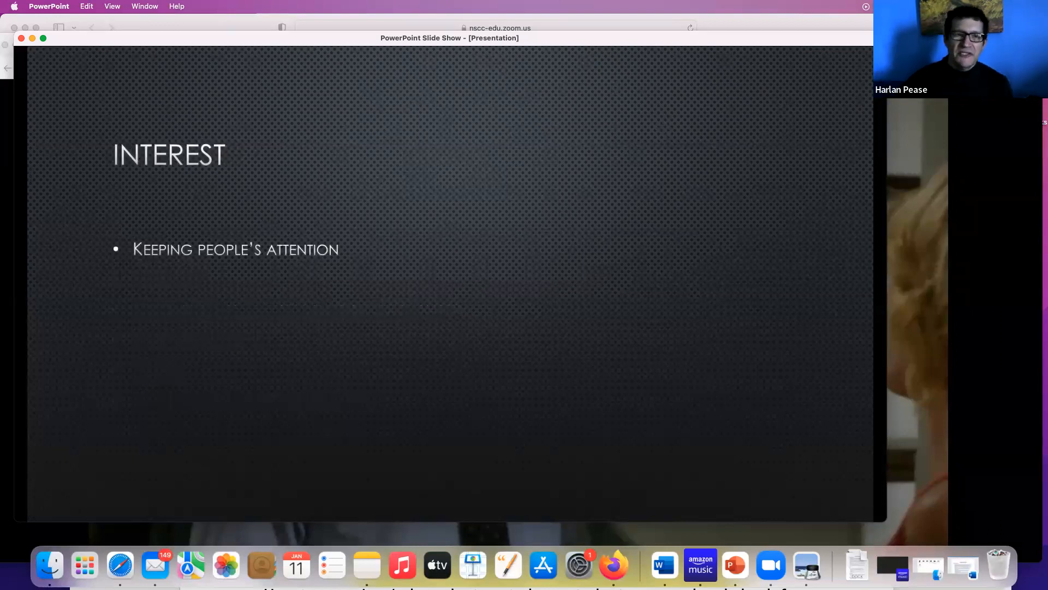
key("right")
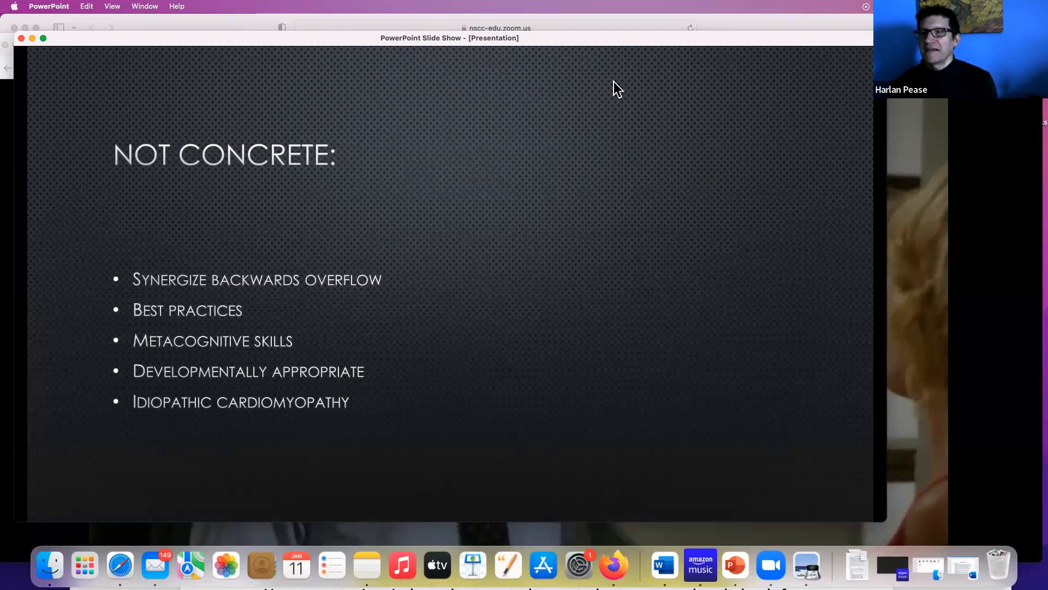
mouse_move(609, 353)
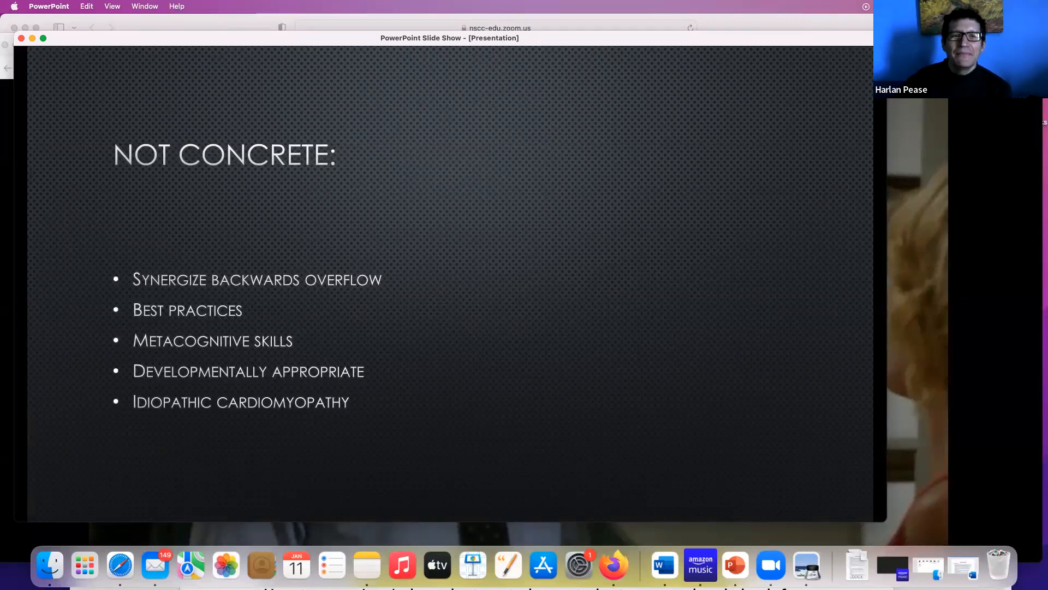
key("right")
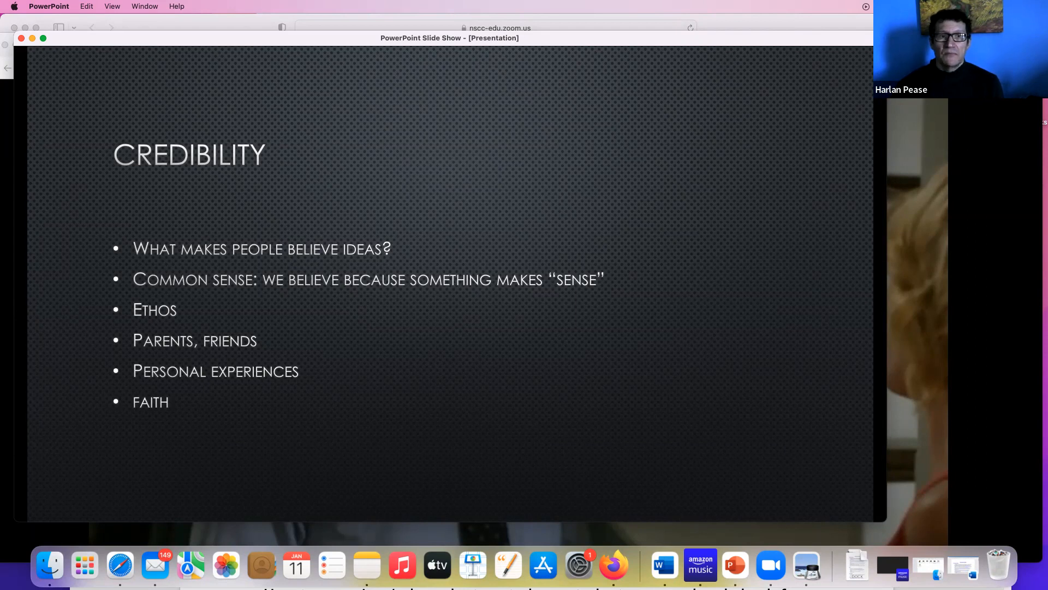
Advance to the 'Teacher Credibility: External and Internal Ethos' slide.
key("right")
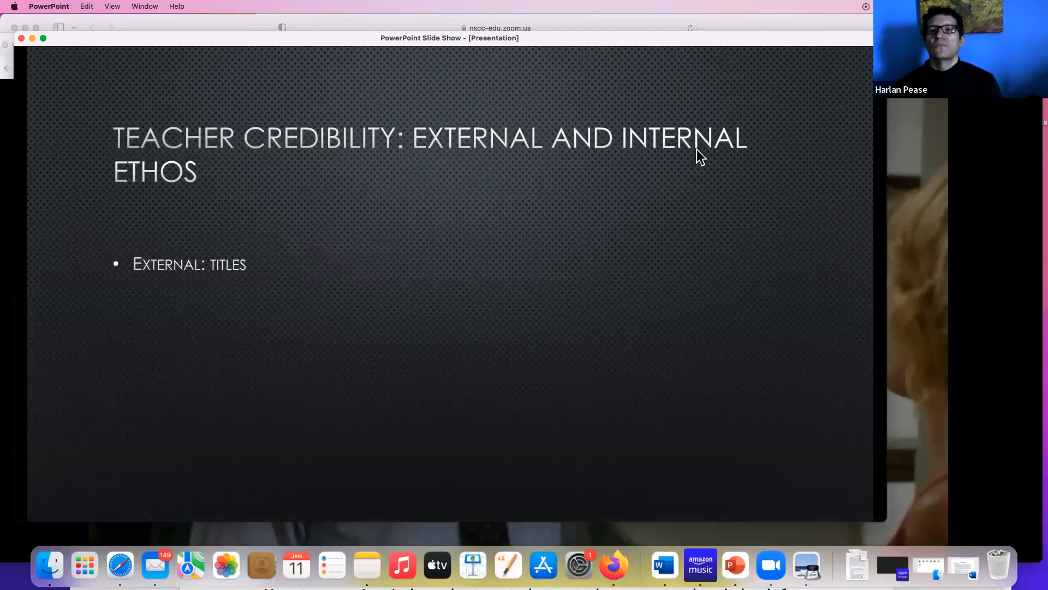
mouse_move(628, 277)
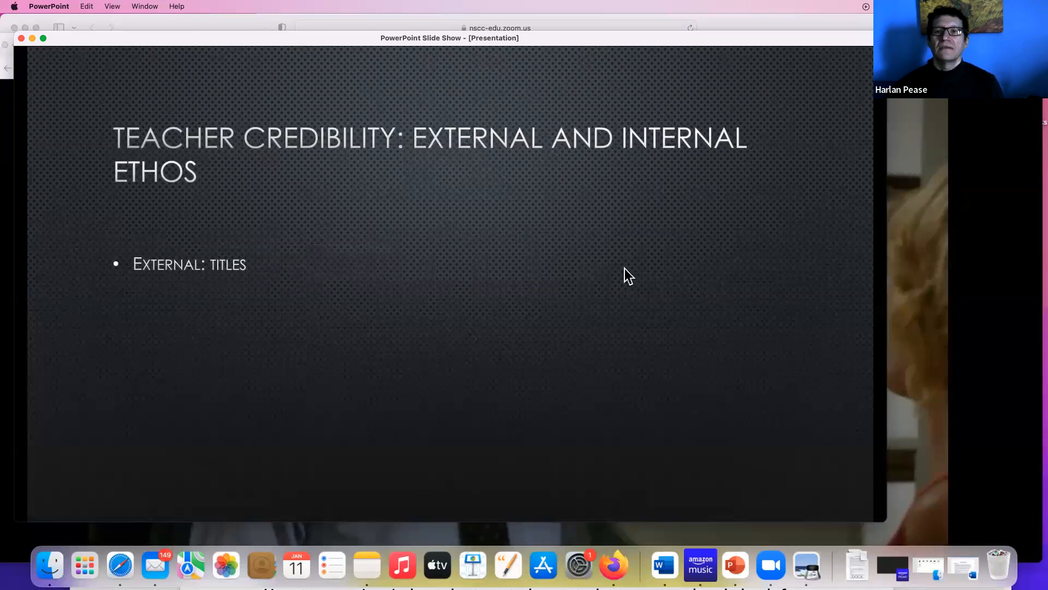
mouse_move(511, 401)
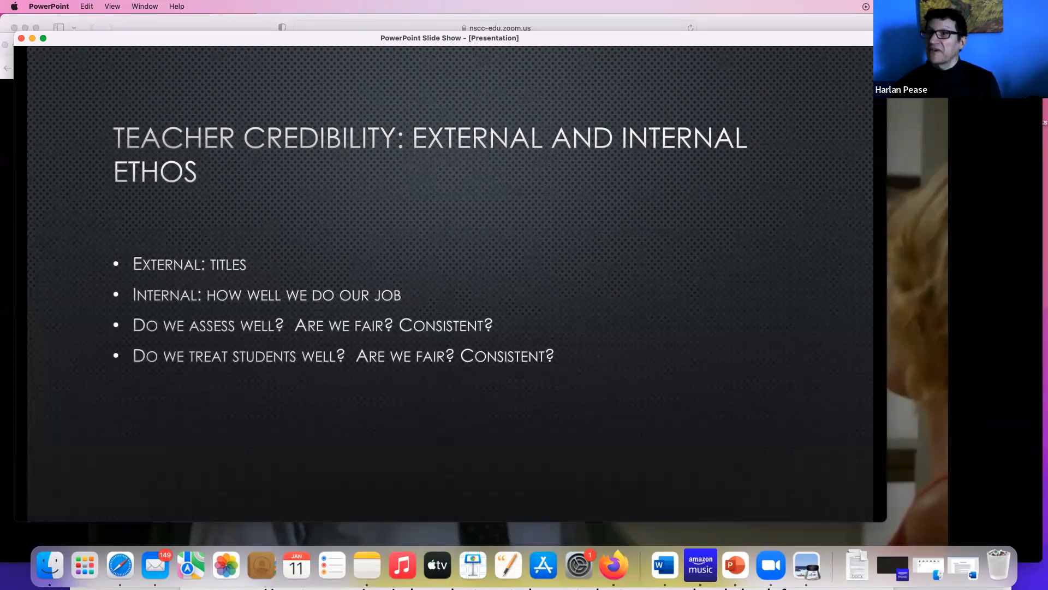
Advance to the Idea Credibility slide about details and urban legends.
key("right")
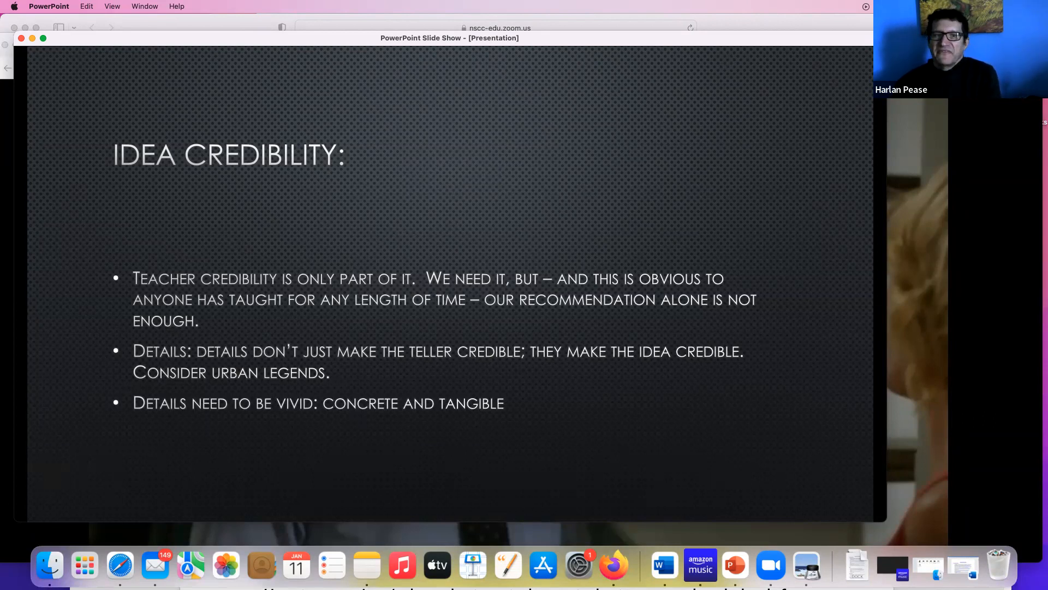
Advance the slide show to the Human Scale Principle slide comparing sun-to-earth and NY-to-LA.
key("right")
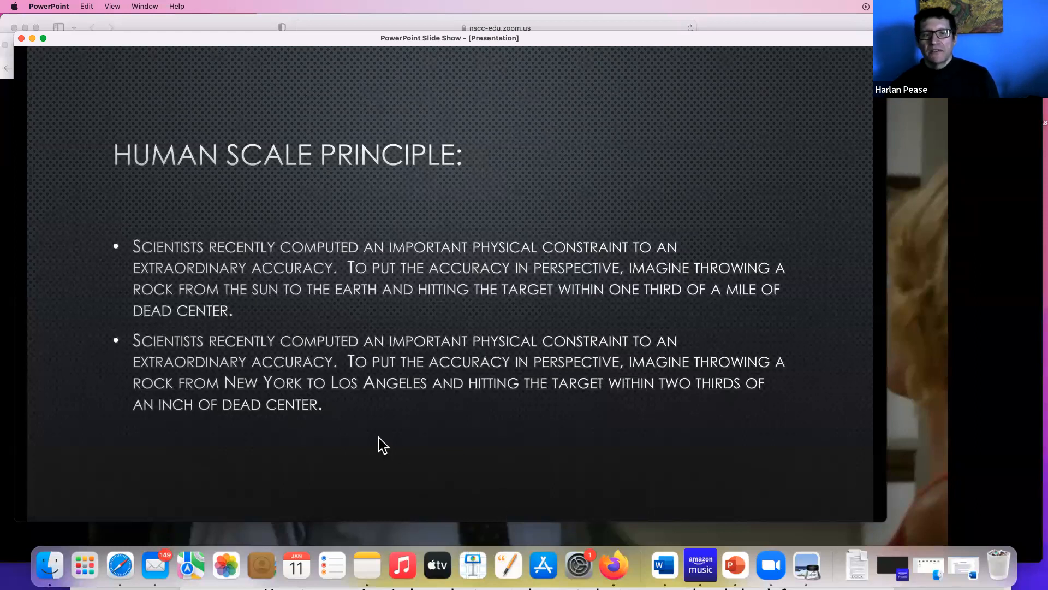
mouse_move(380, 434)
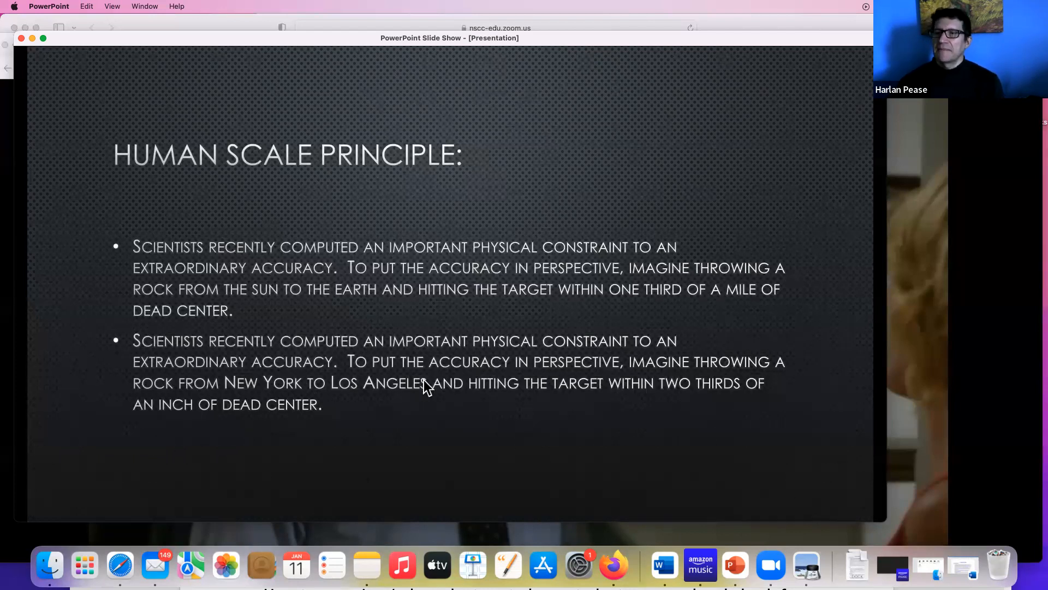
Show the Emotional slide with its four clickbait headlines, from money worries to diarrhea facts.
key("right")
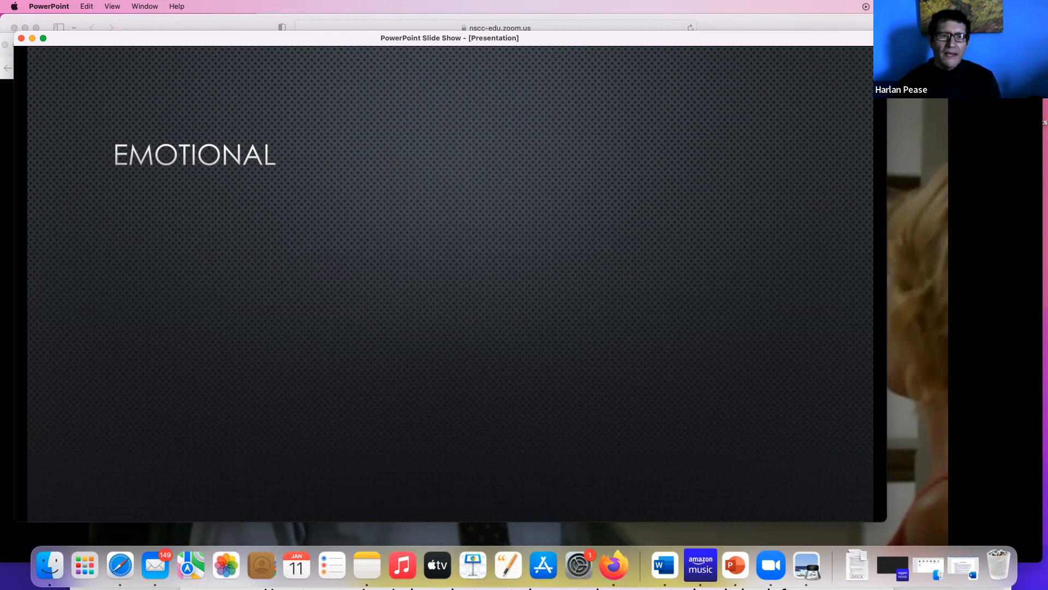
key("right")
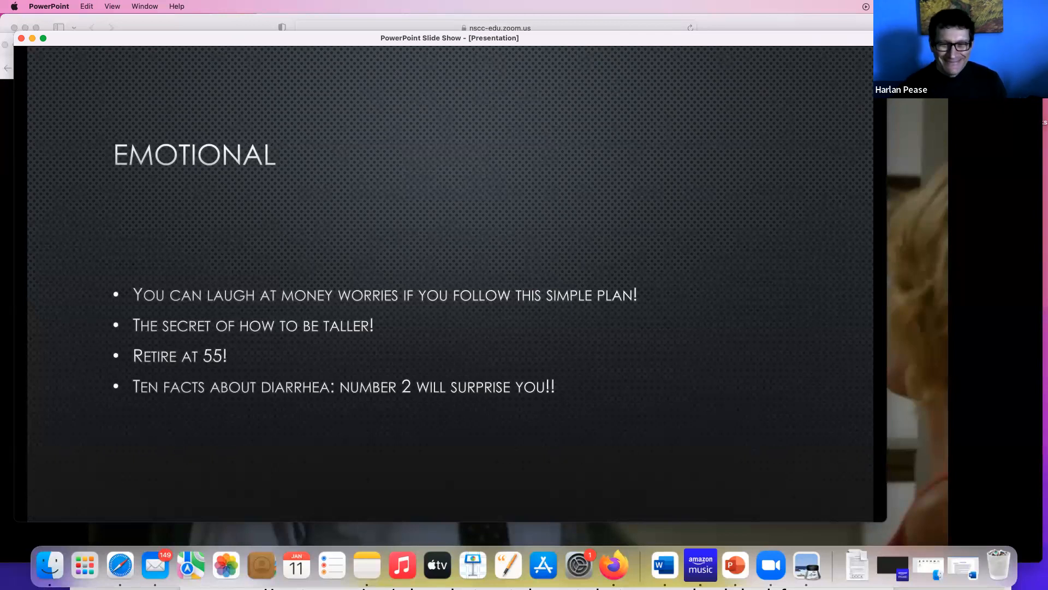
Bring up the Stories slide and reveal its points, ending on easy-to-learn story frameworks.
key("right")
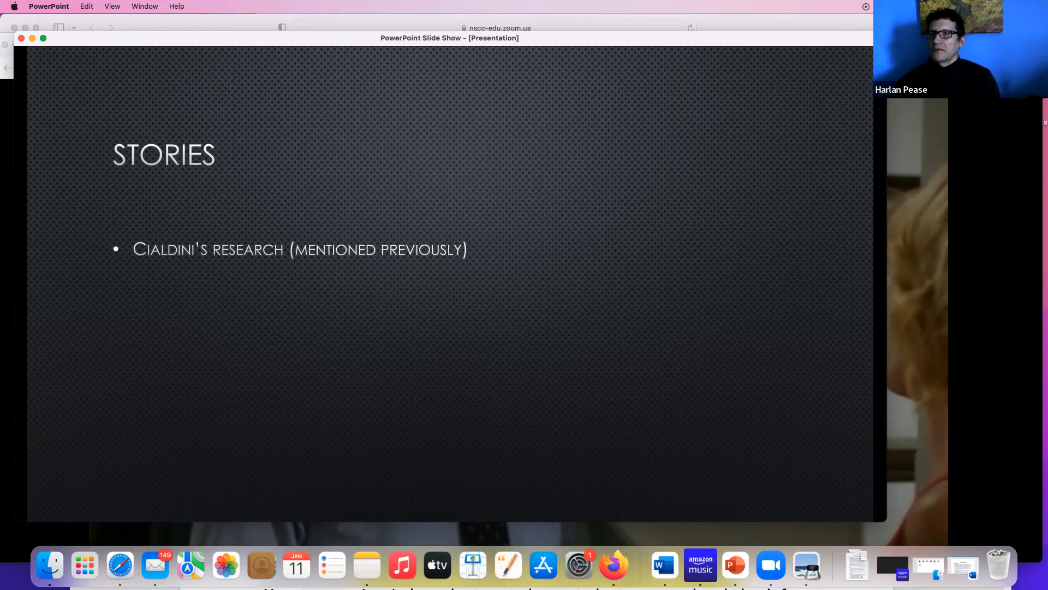
key("right")
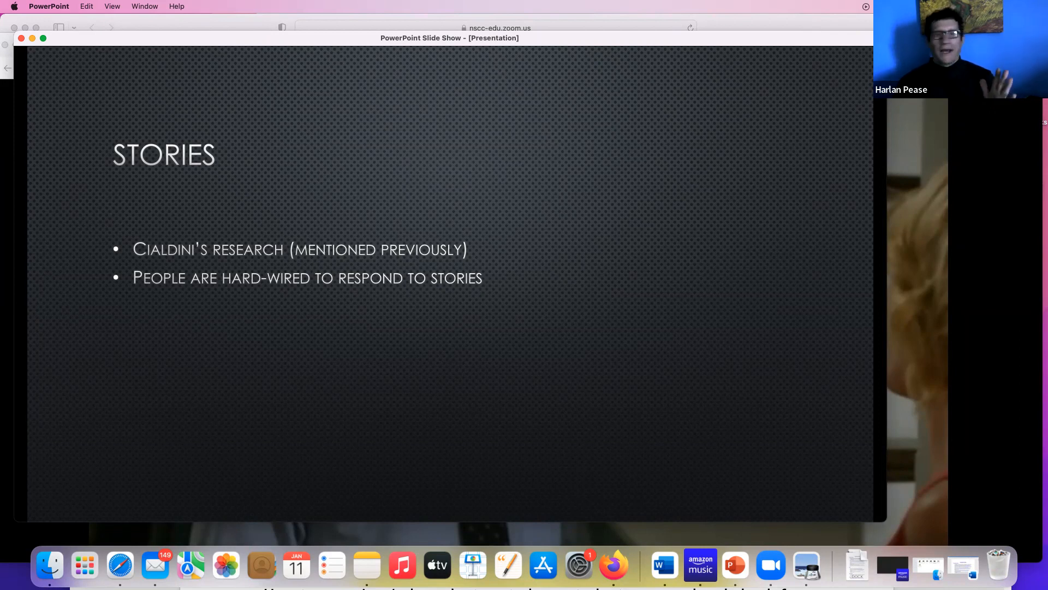
key("right")
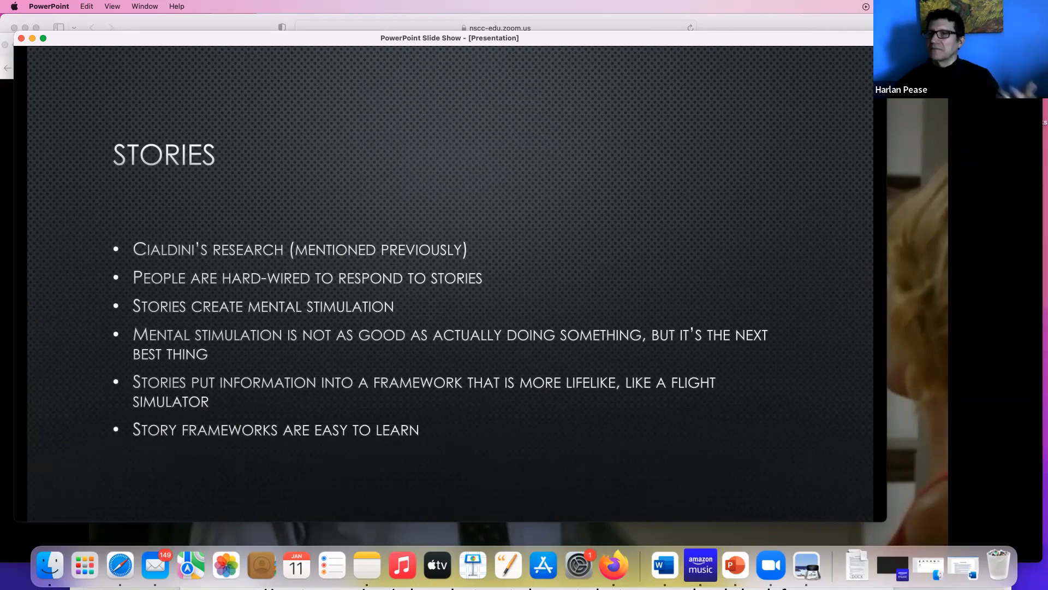
Reveal all four Stories and Teaching contrasts, ending on analyzing introductions versus memorizing formulas.
key("right")
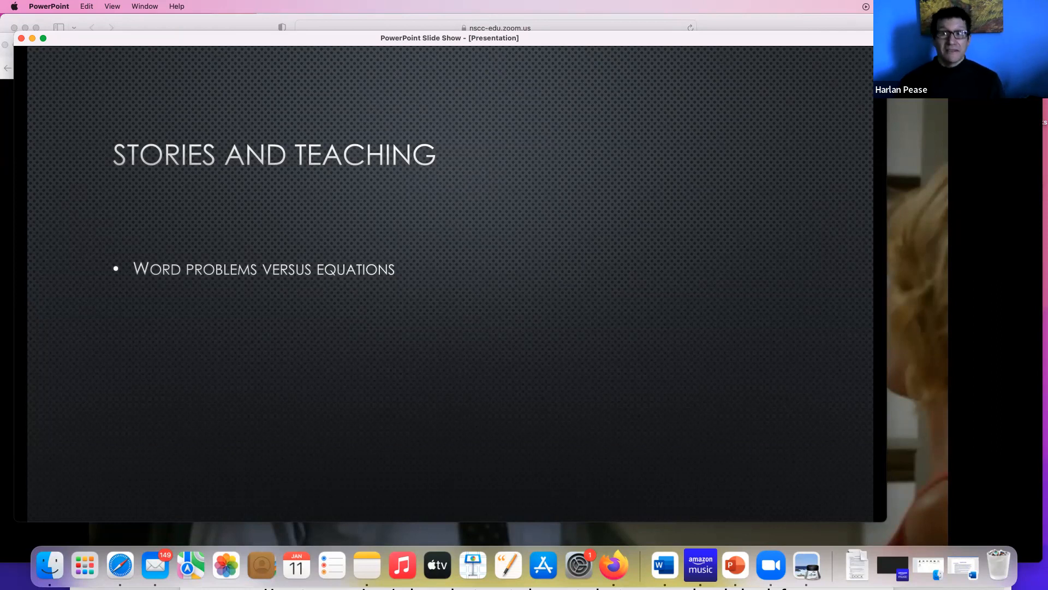
key("right")
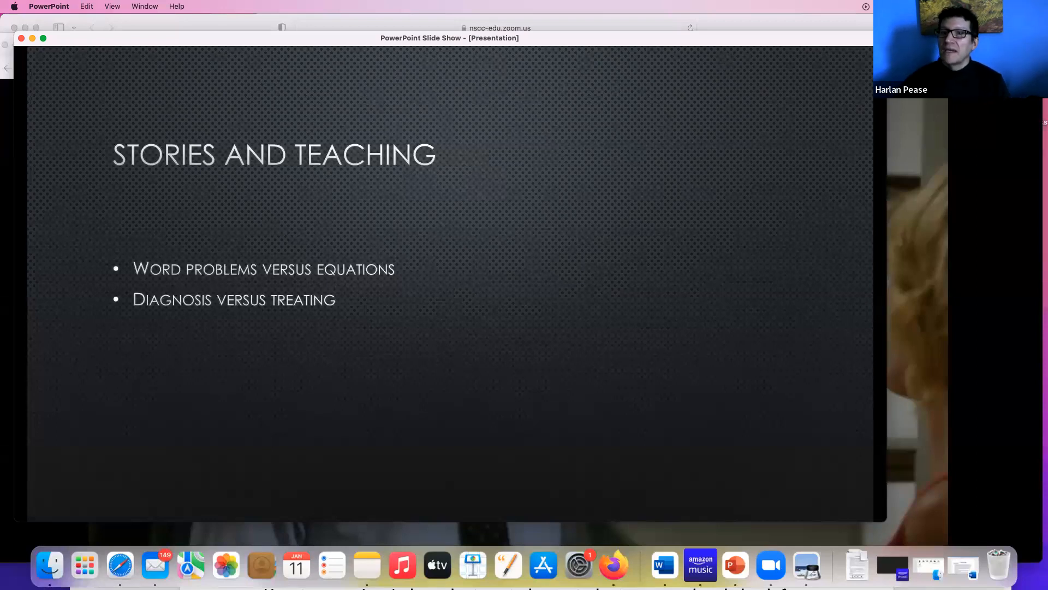
key("right")
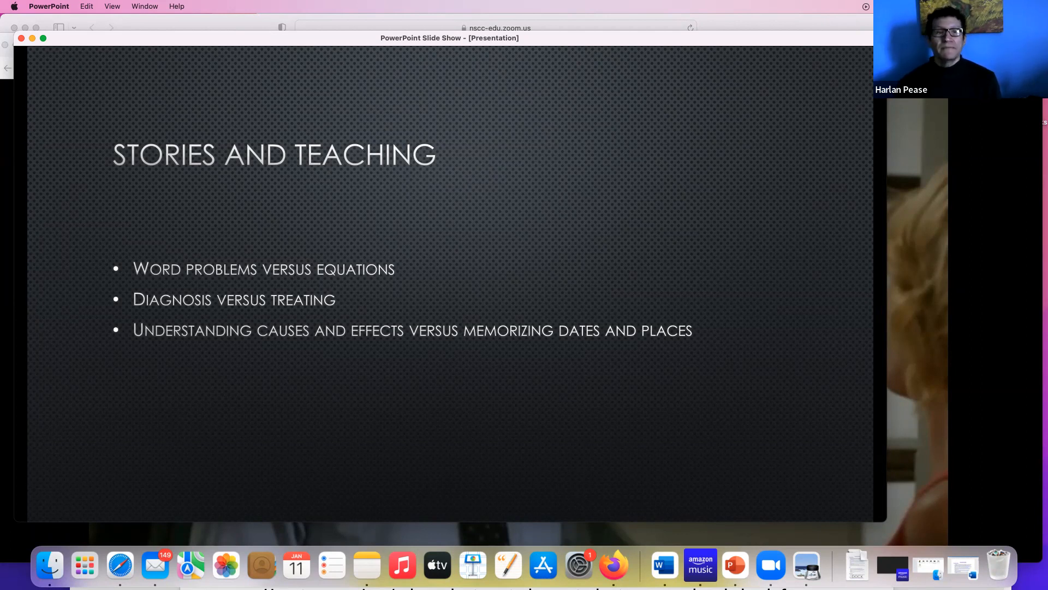
key("right")
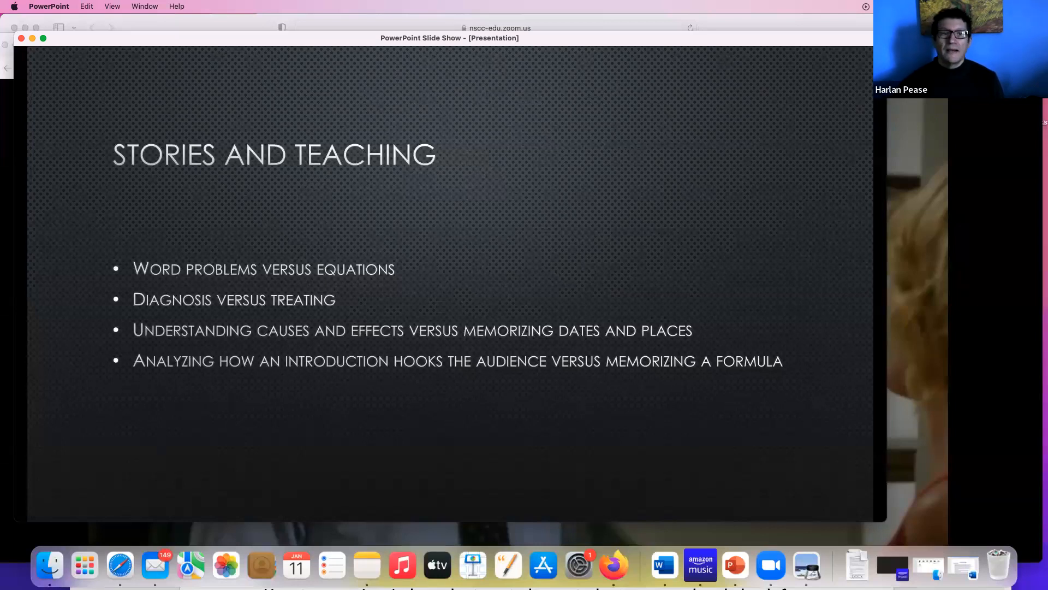
key("right")
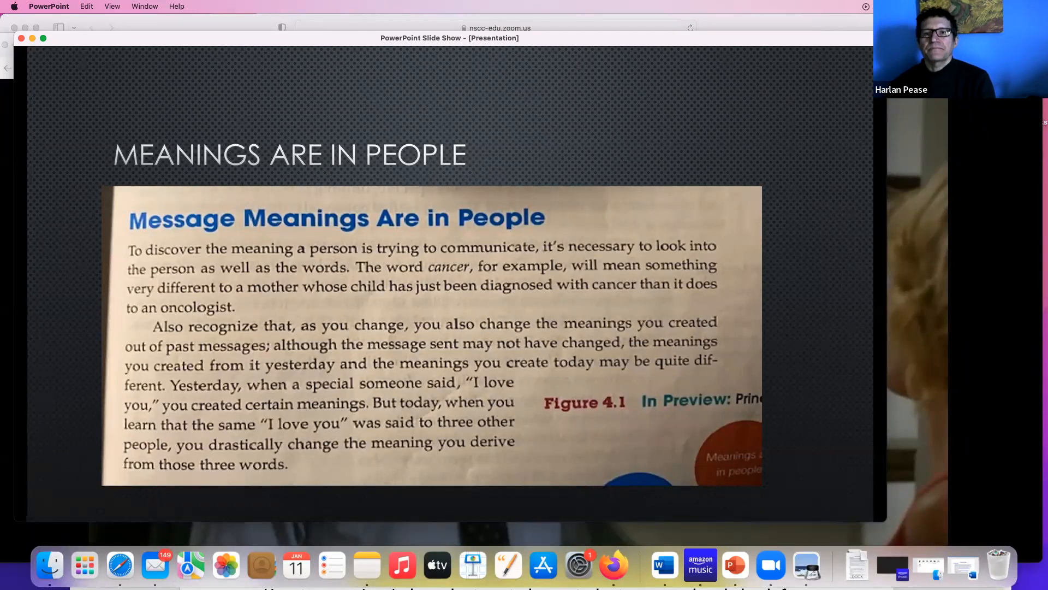
key("right")
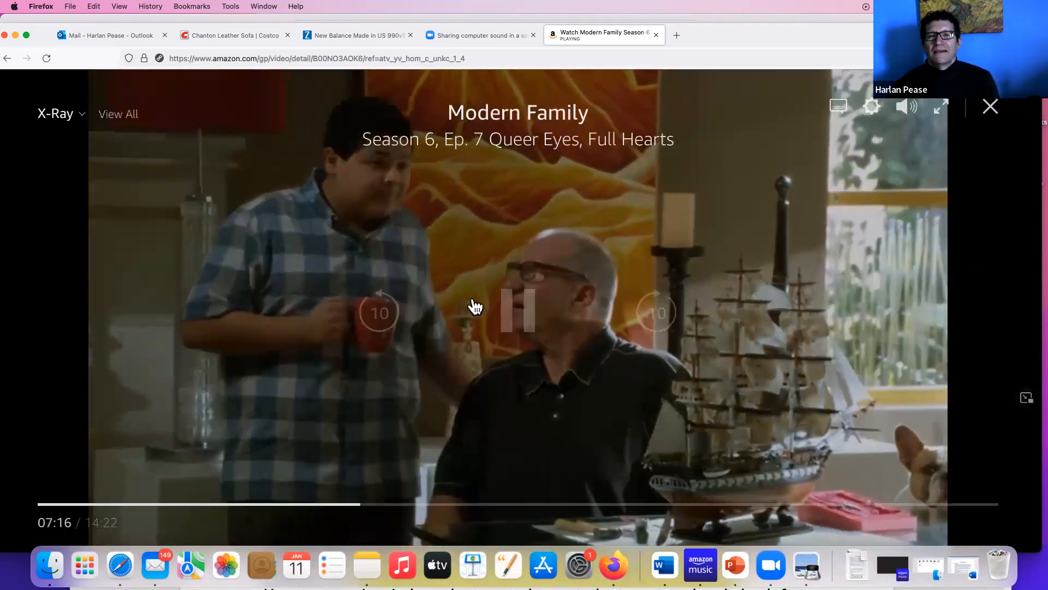
Pause the Modern Family episode and rewind it to the stairway scene near 7:01.
left_click(517, 312)
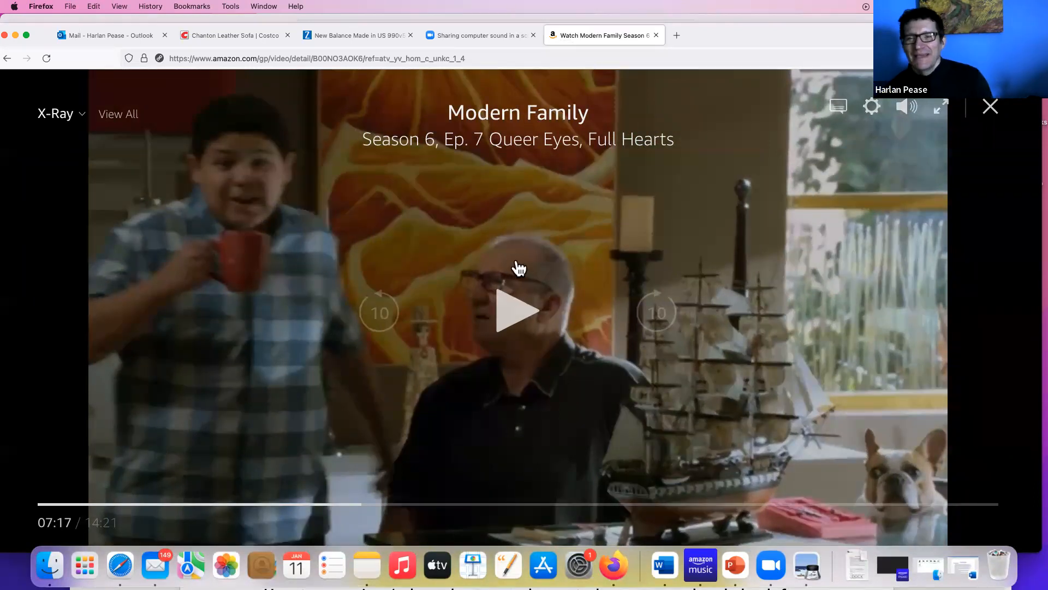
mouse_move(517, 455)
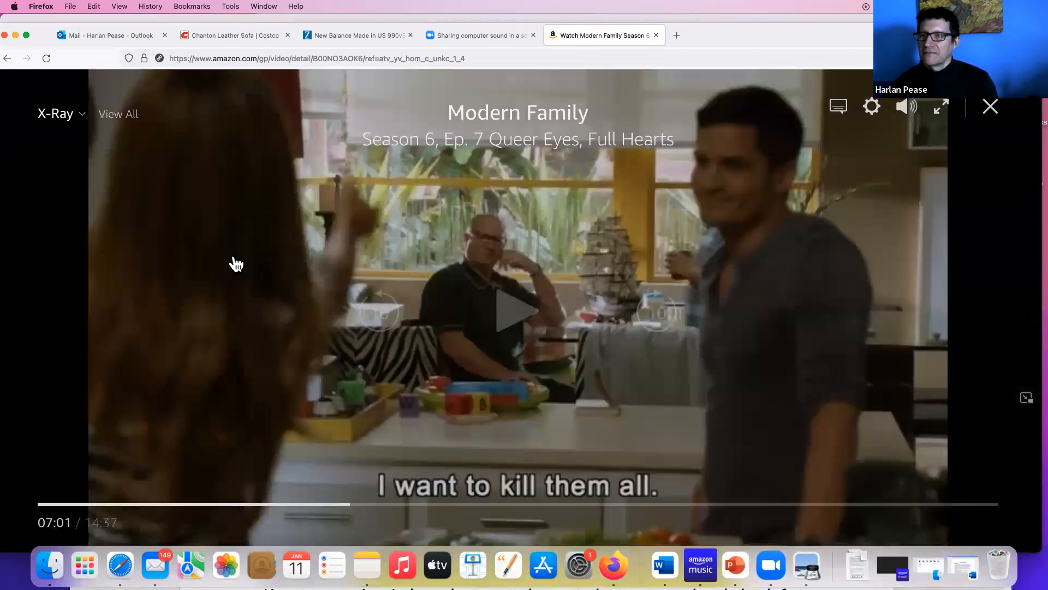
mouse_move(210, 261)
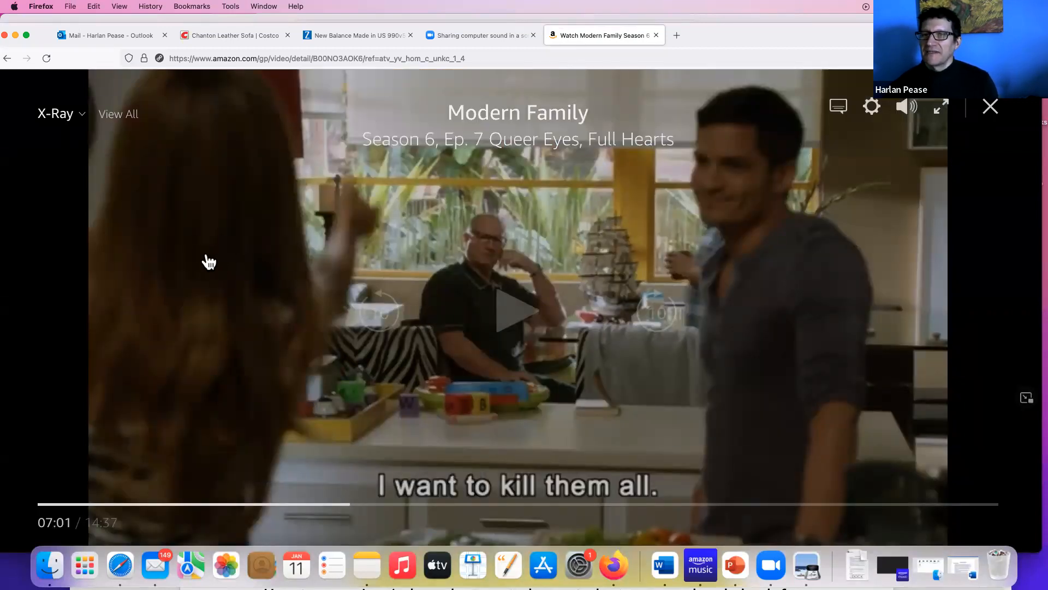
mouse_move(762, 226)
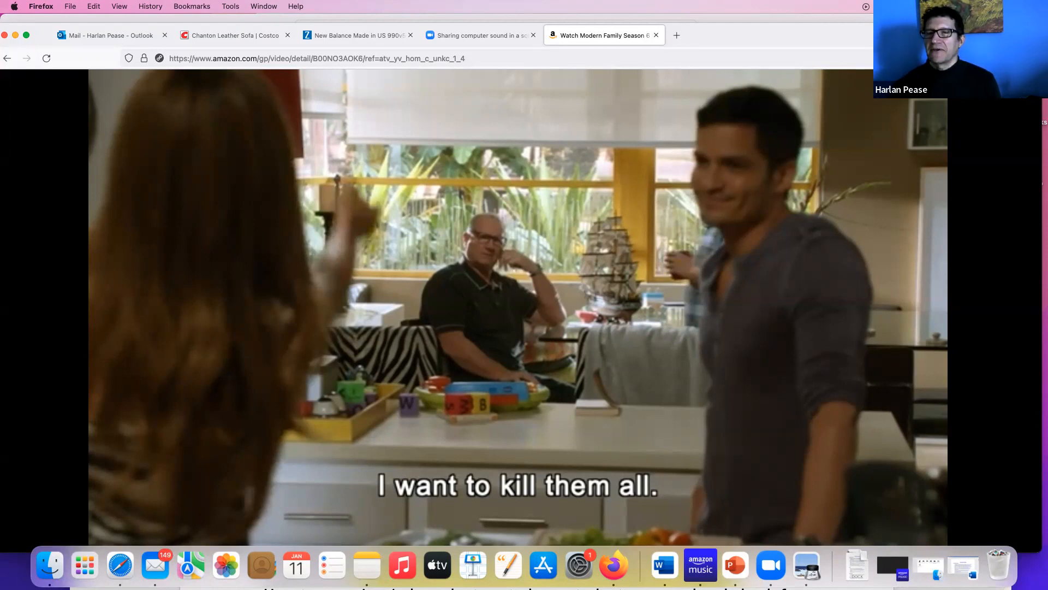
left_click(518, 308)
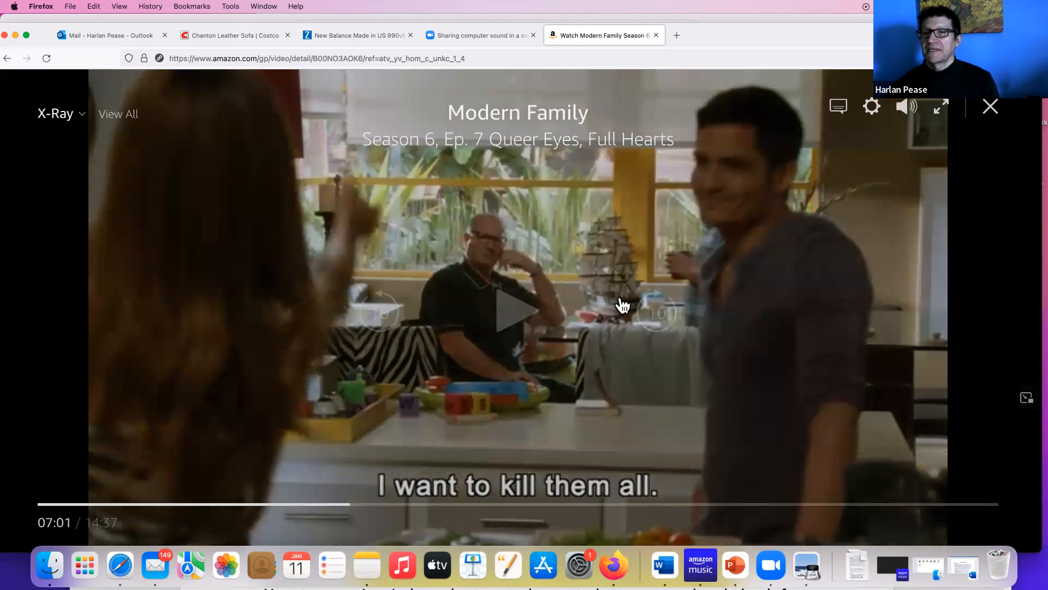
left_click(517, 310)
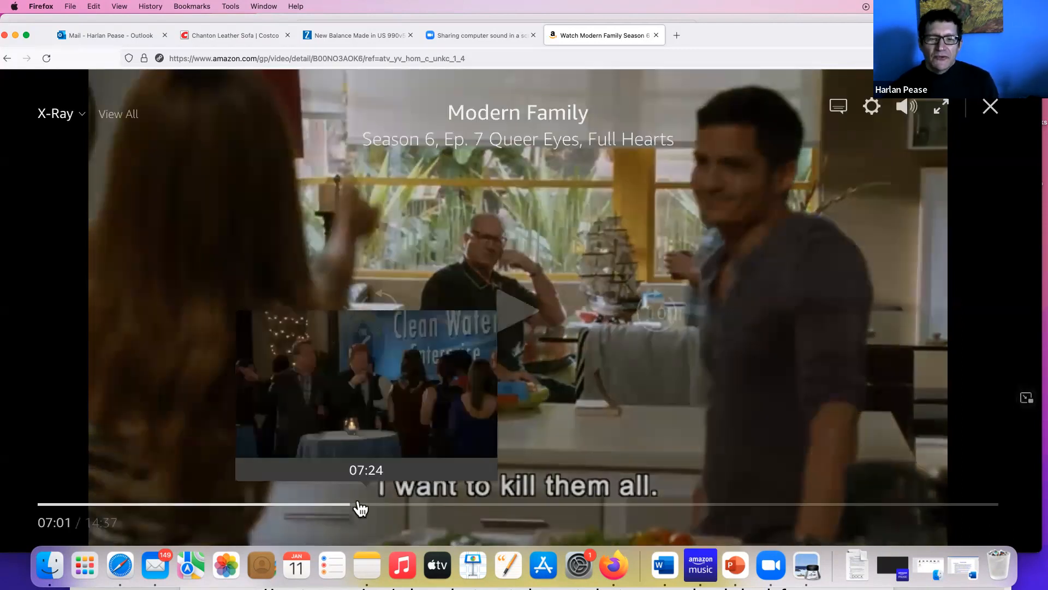
mouse_move(351, 506)
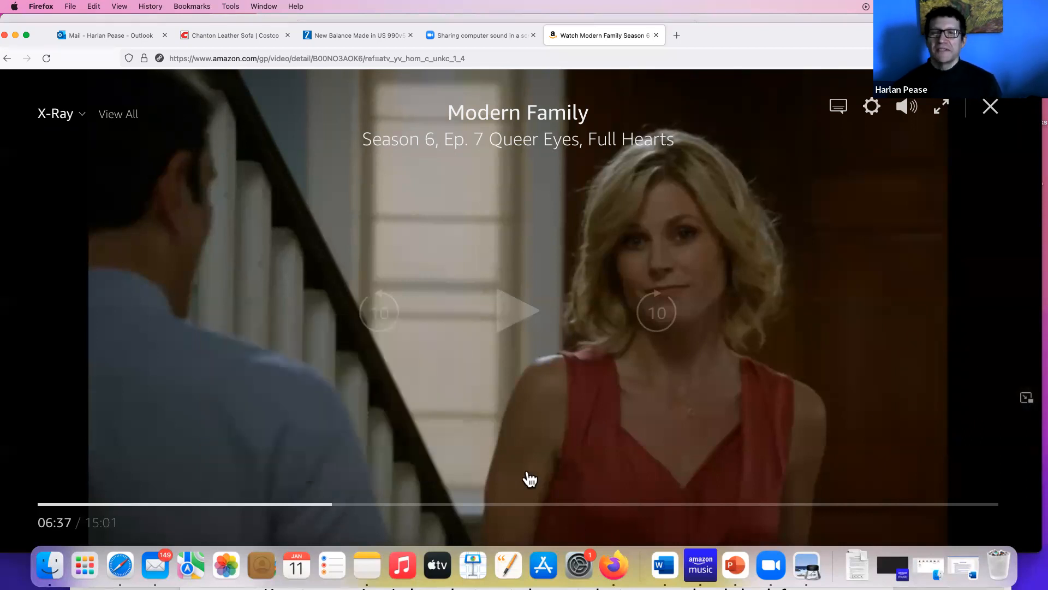
Resume the Modern Family episode from the stairway scene with subtitles running.
left_click(517, 310)
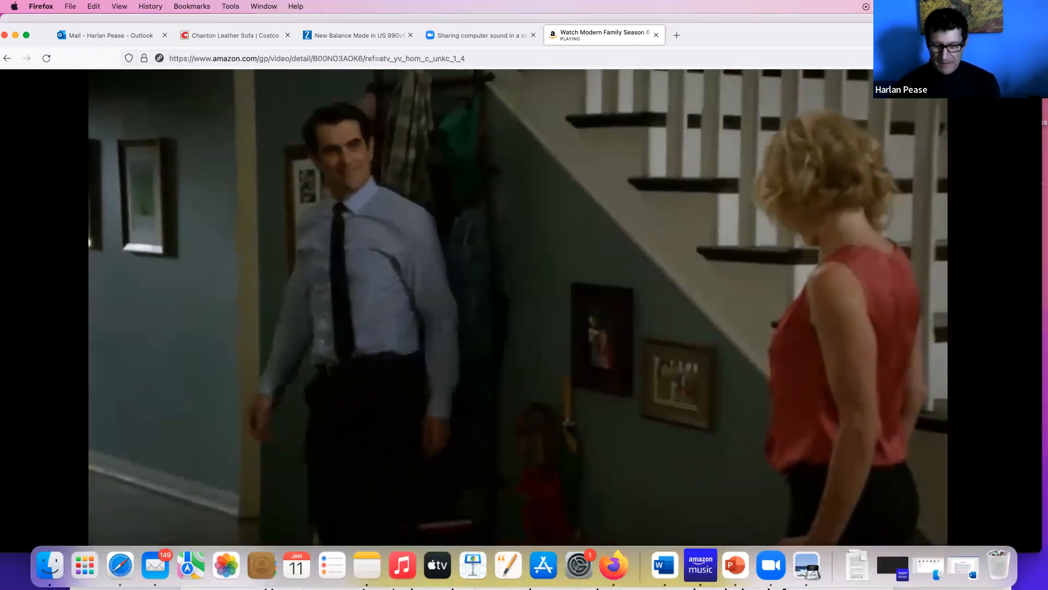
left_click(518, 310)
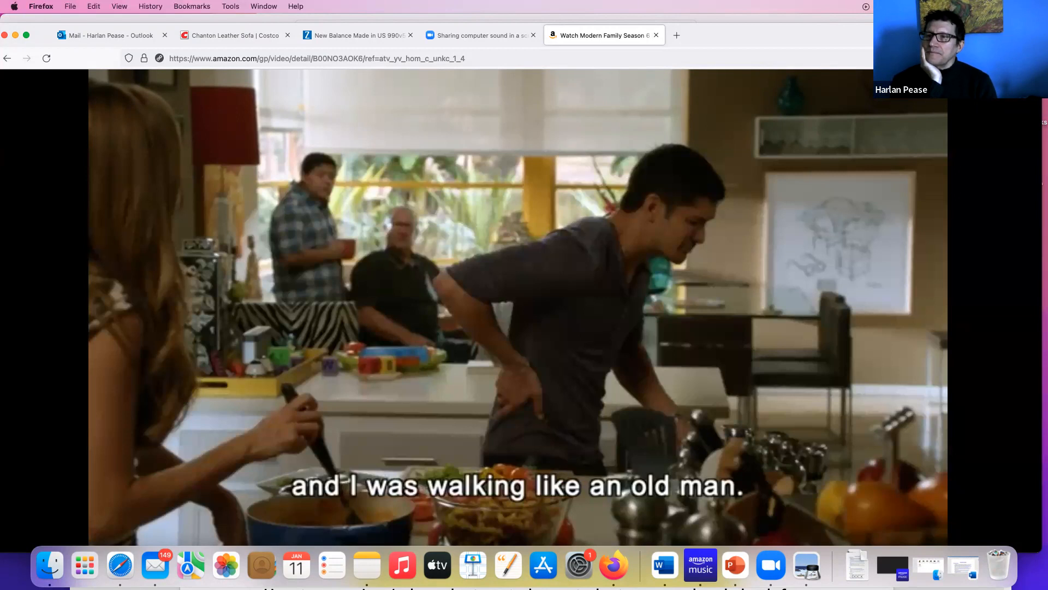
mouse_move(708, 279)
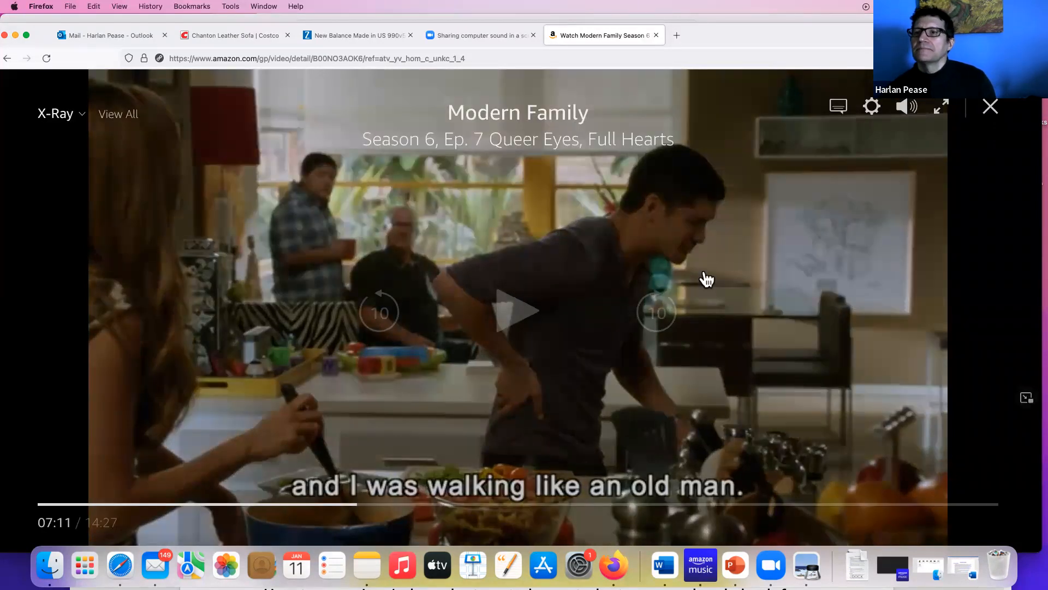